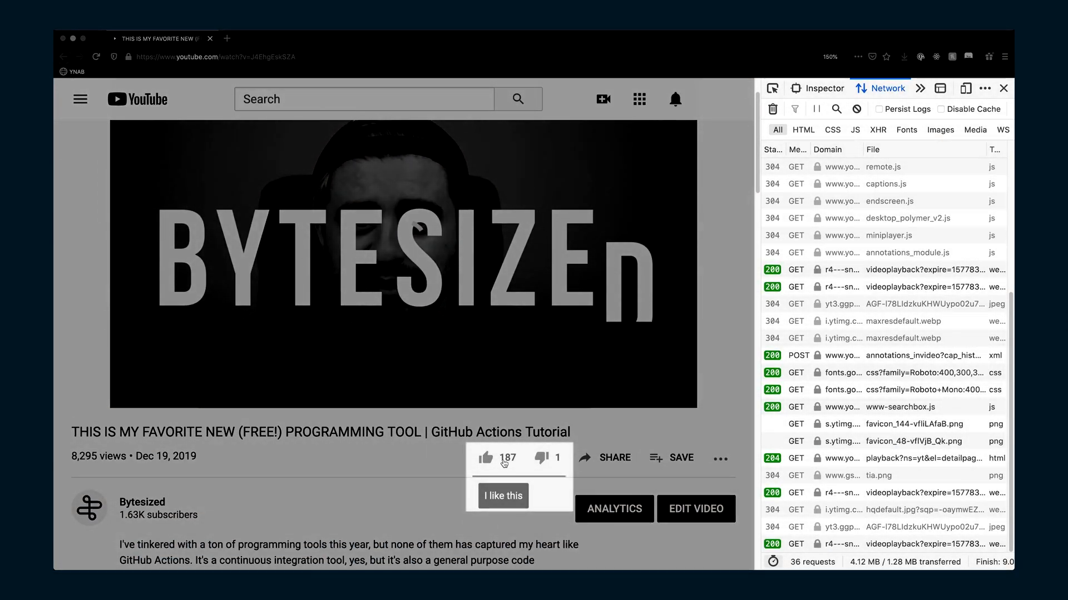
- Like the Bytesized GitHub Actions video, raising its count from 187 to 188
left_click(485, 457)
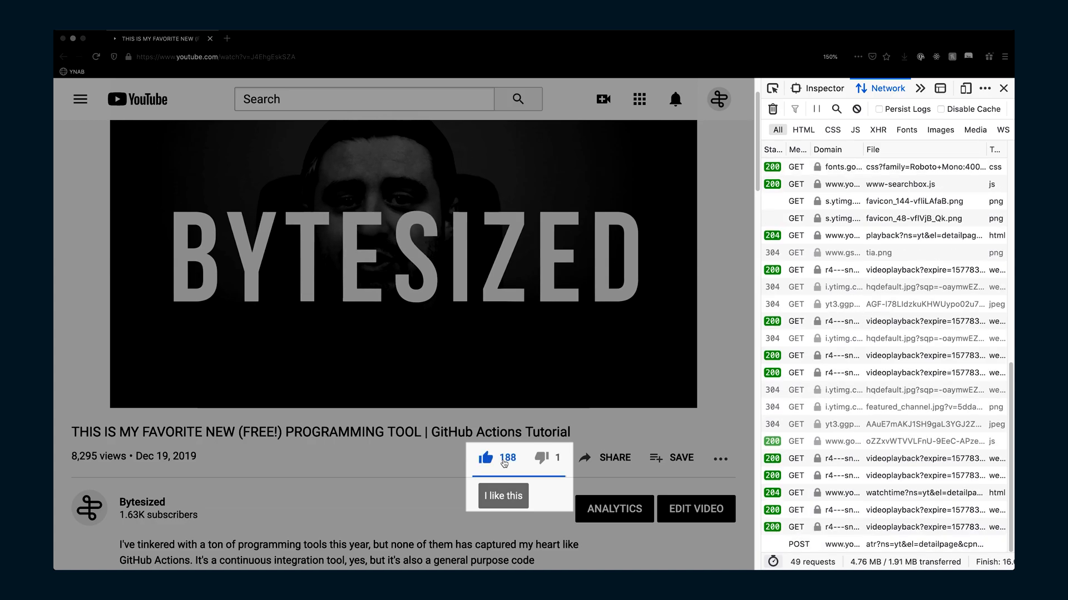
left_click(485, 457)
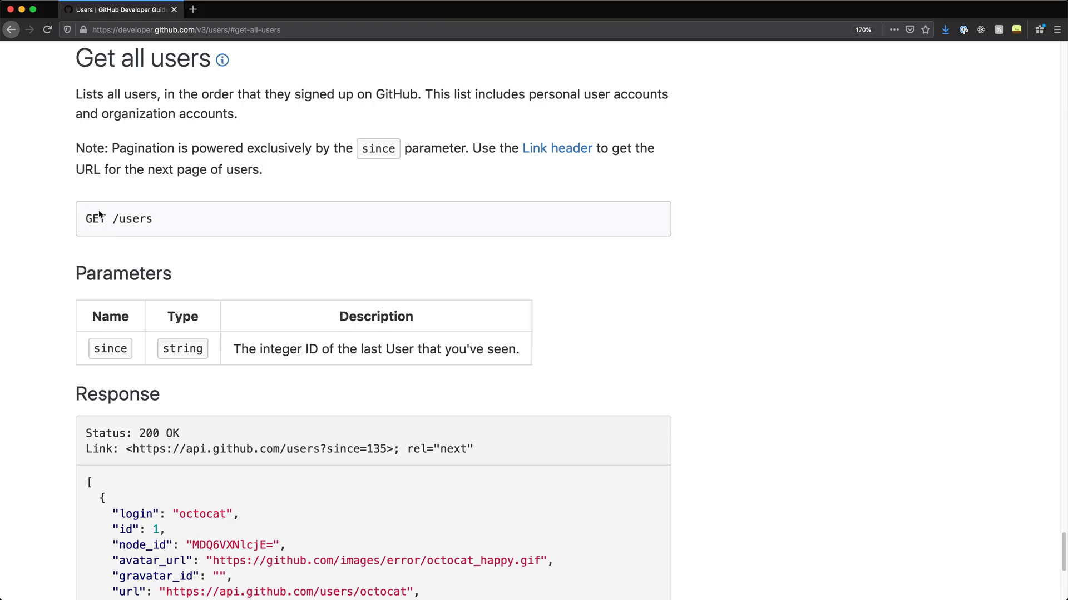
- Highlight the GET /users endpoint line and scroll to its example JSON response
triple_click(119, 219)
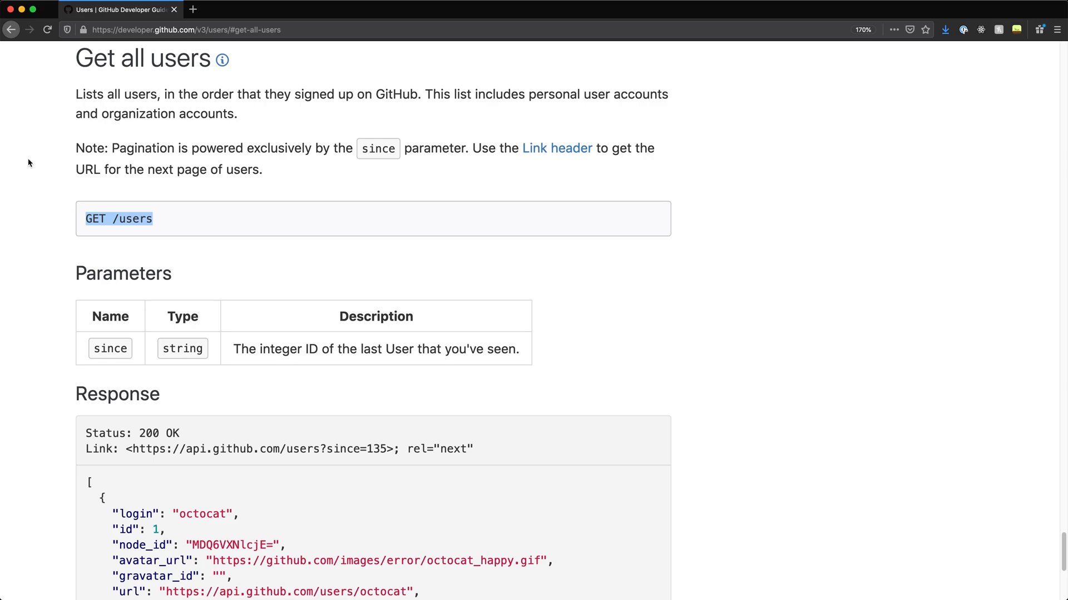
scroll("down", 3)
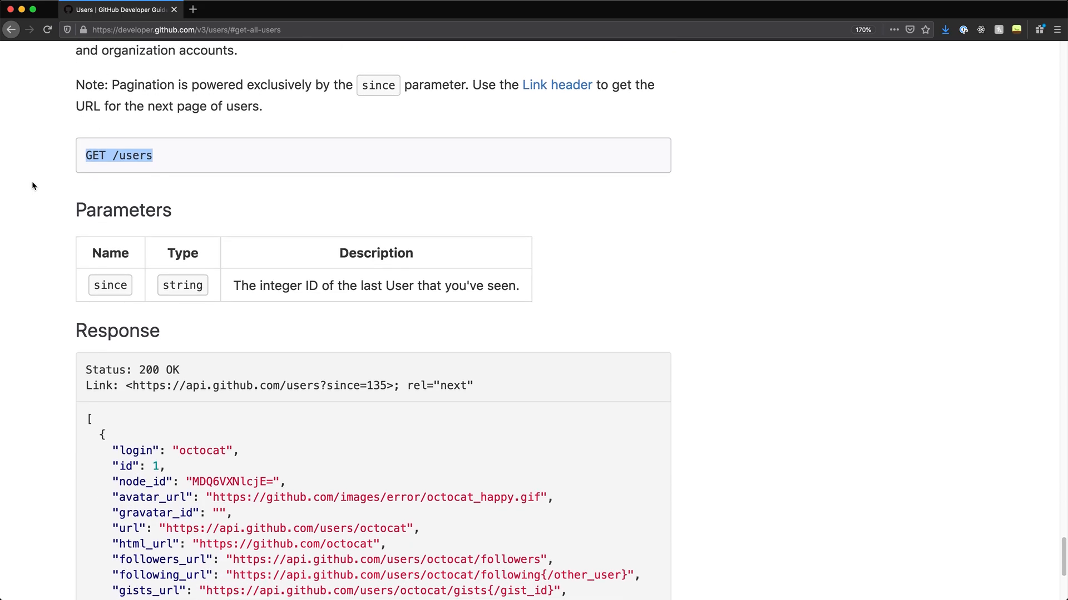
scroll("down", 3)
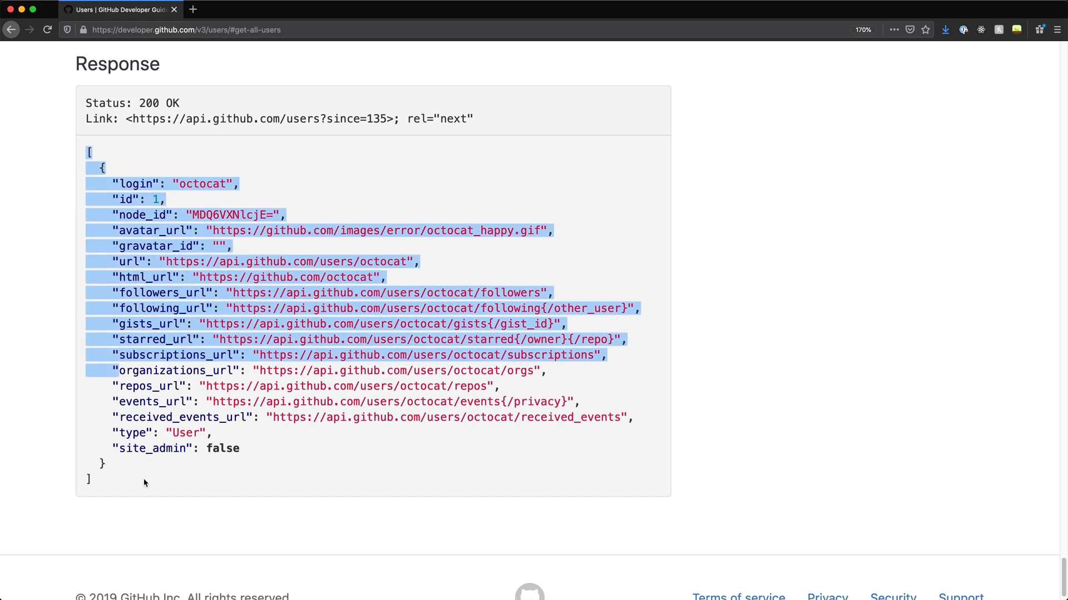
scroll("up", 3)
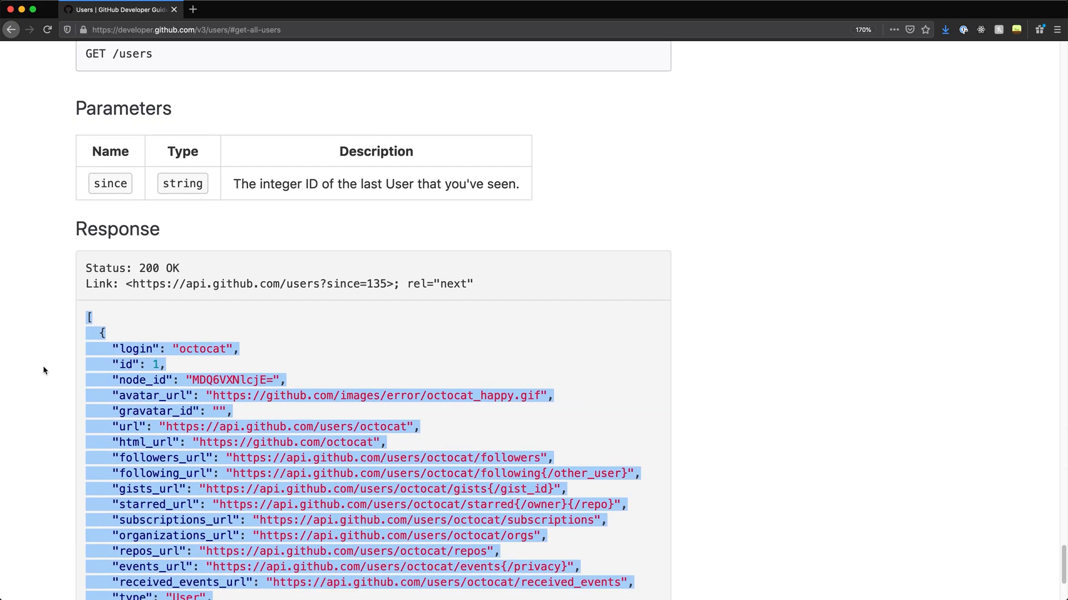
scroll("down", 3)
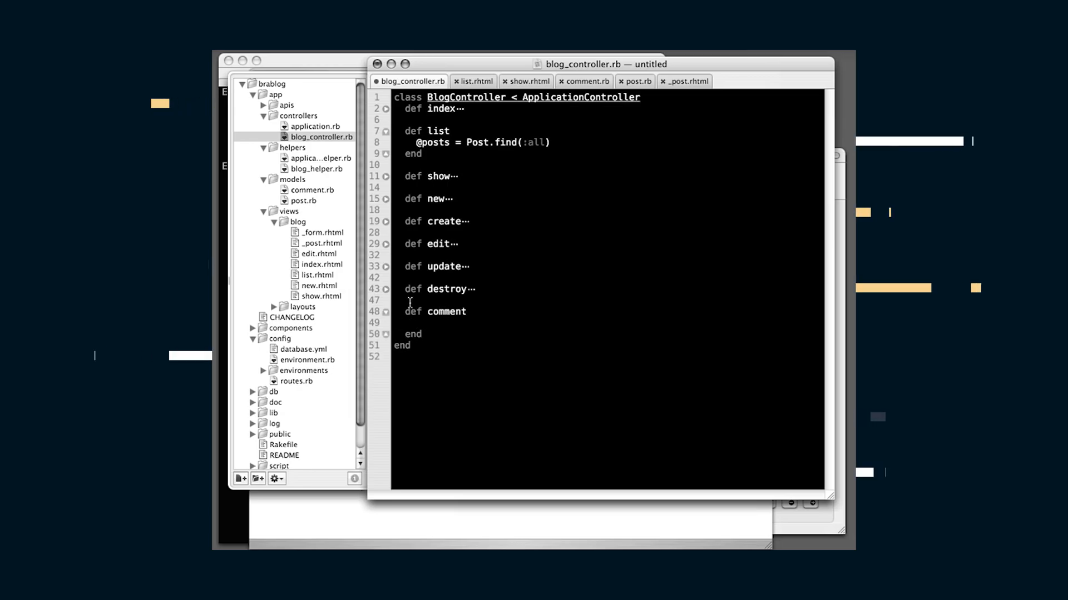
- Make comment call Post.find(params[:id]), then add :id in the show.rhtml form
type("Post.find(params[:")
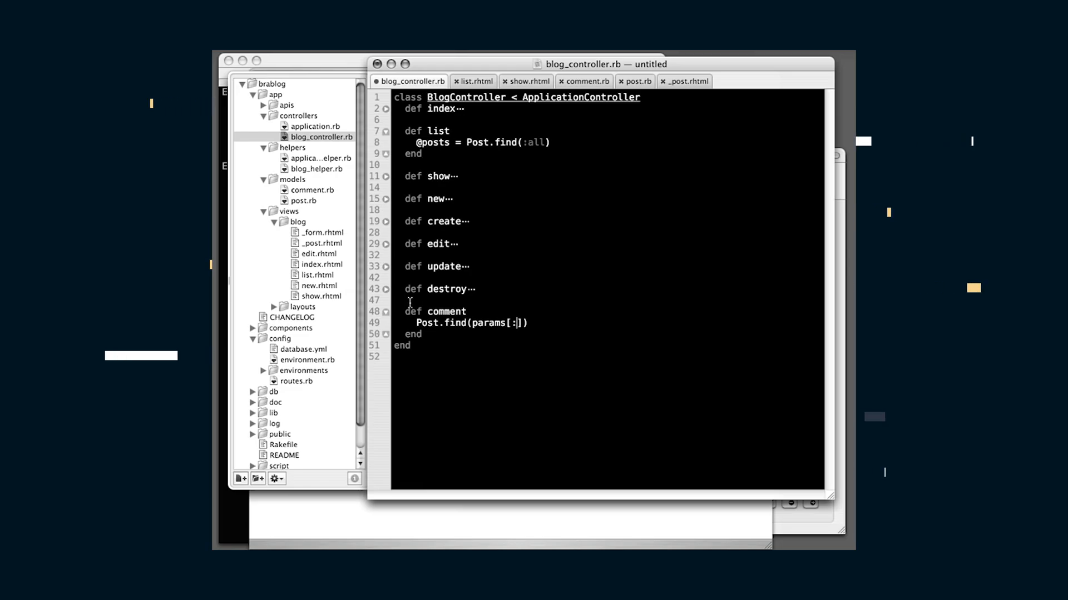
type("id]")
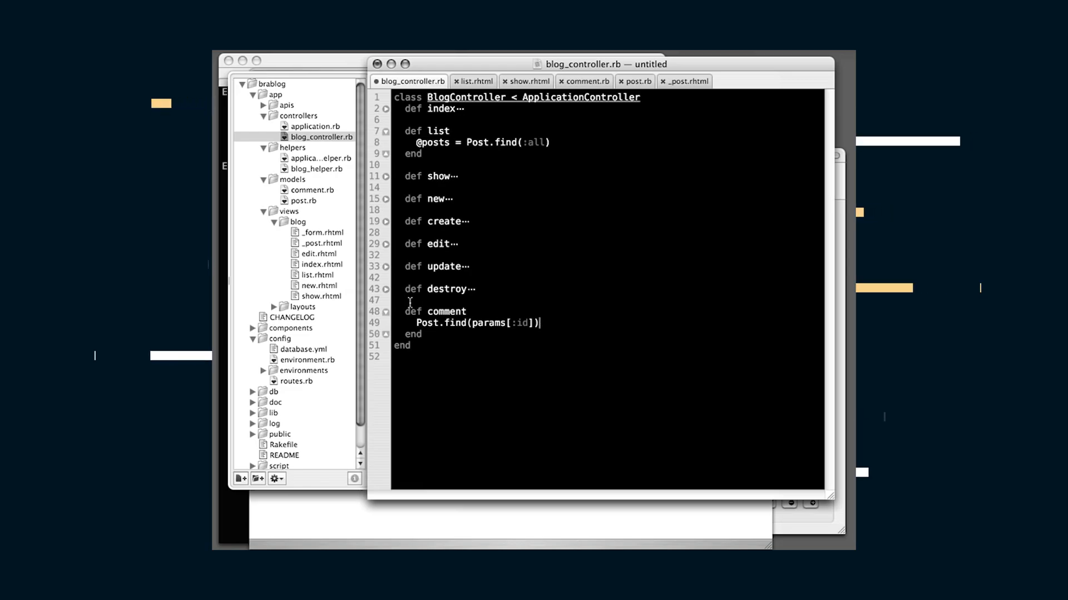
left_click(527, 82)
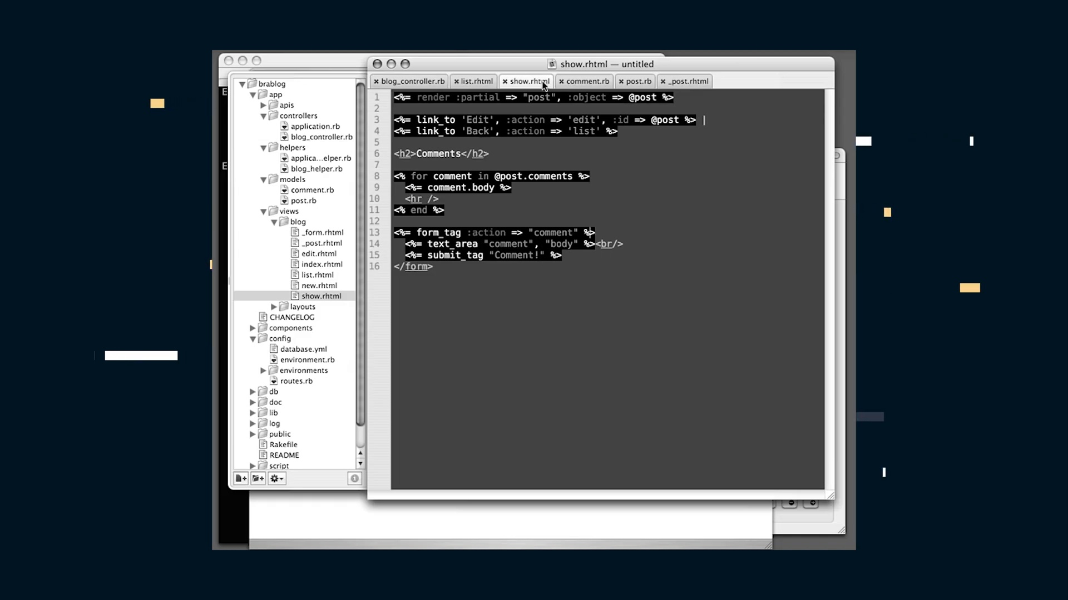
type(", :id")
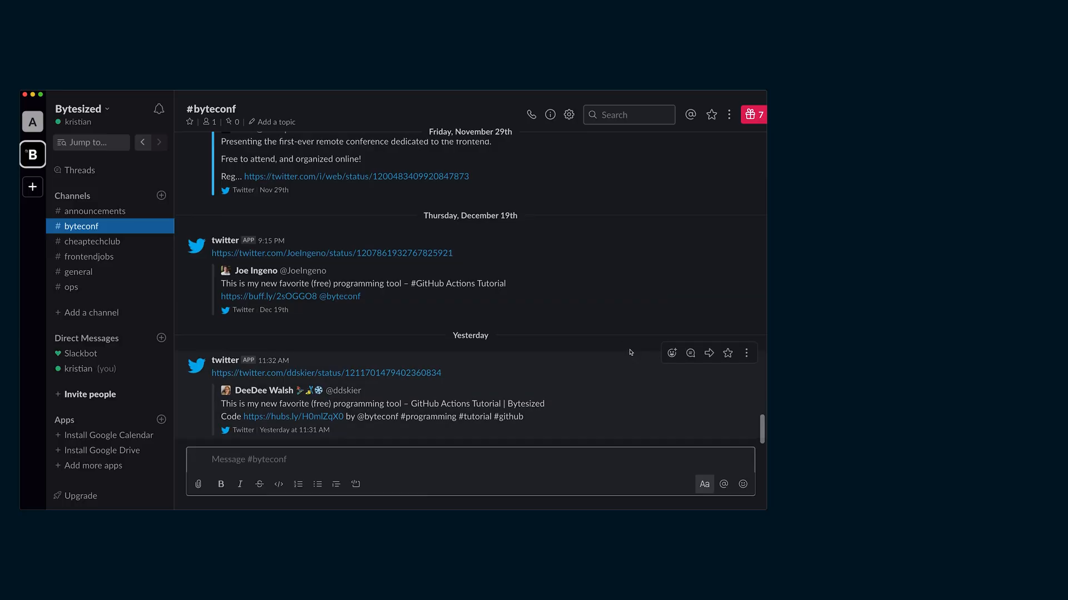
- Switch to your own DM, type 'Hey', browse the app directory and close it
left_click(86, 368)
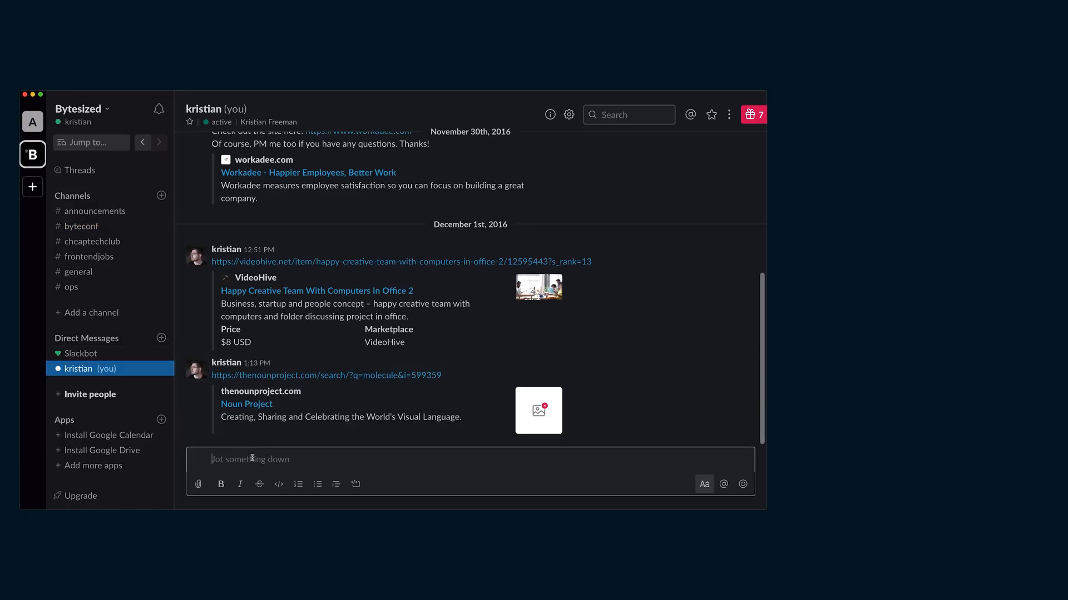
type("Hey")
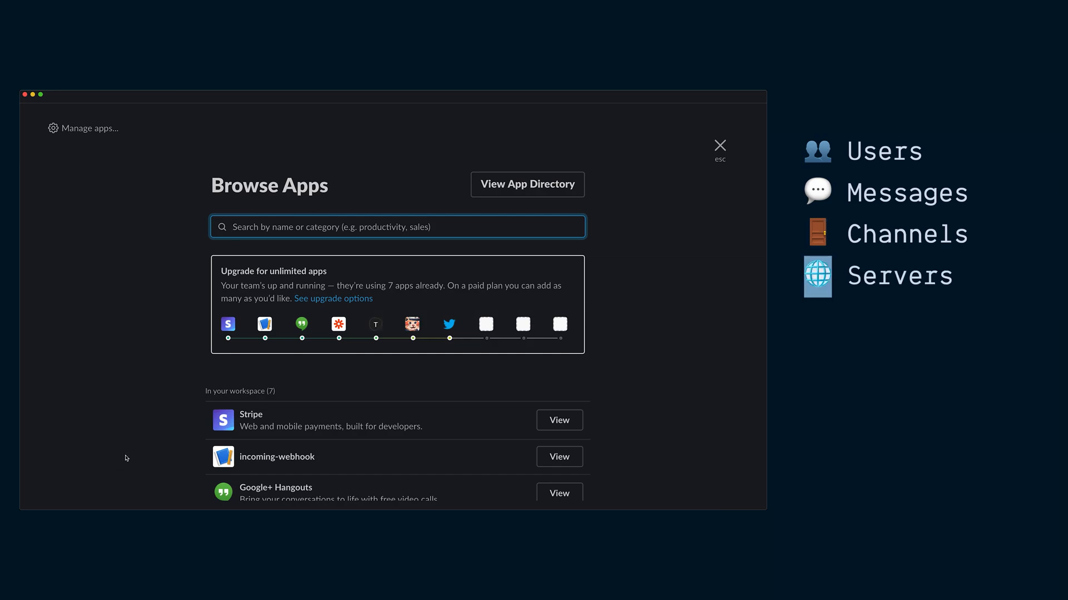
scroll("down", 3)
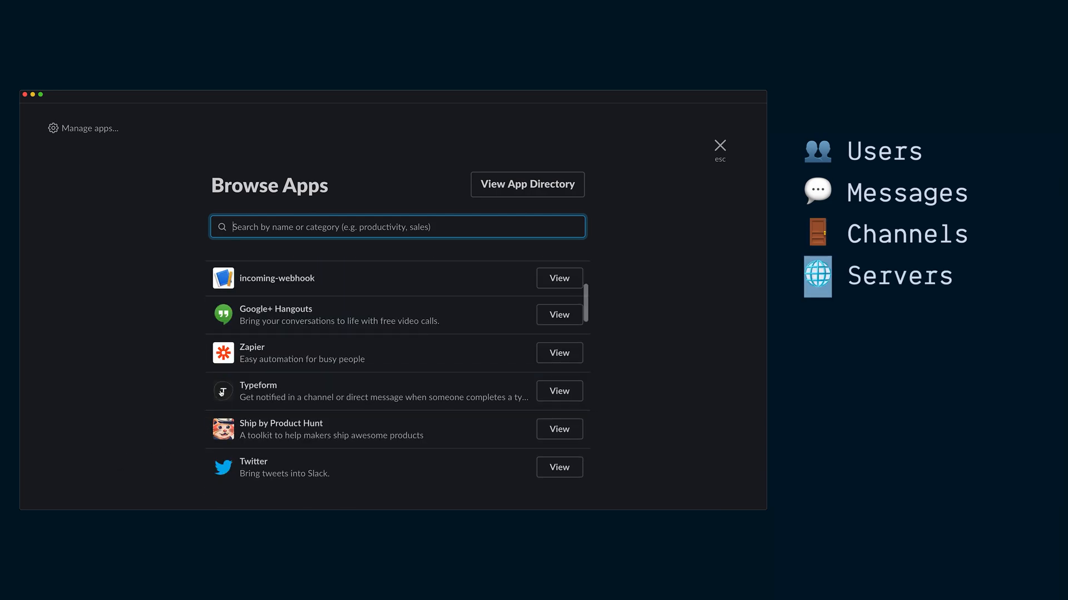
scroll("down", 3)
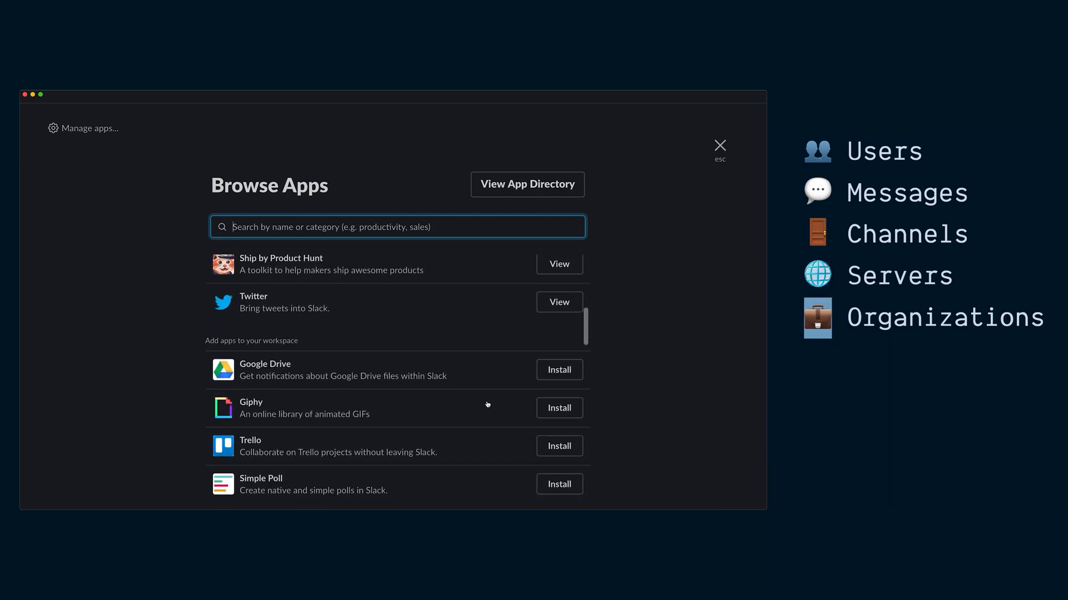
left_click(719, 147)
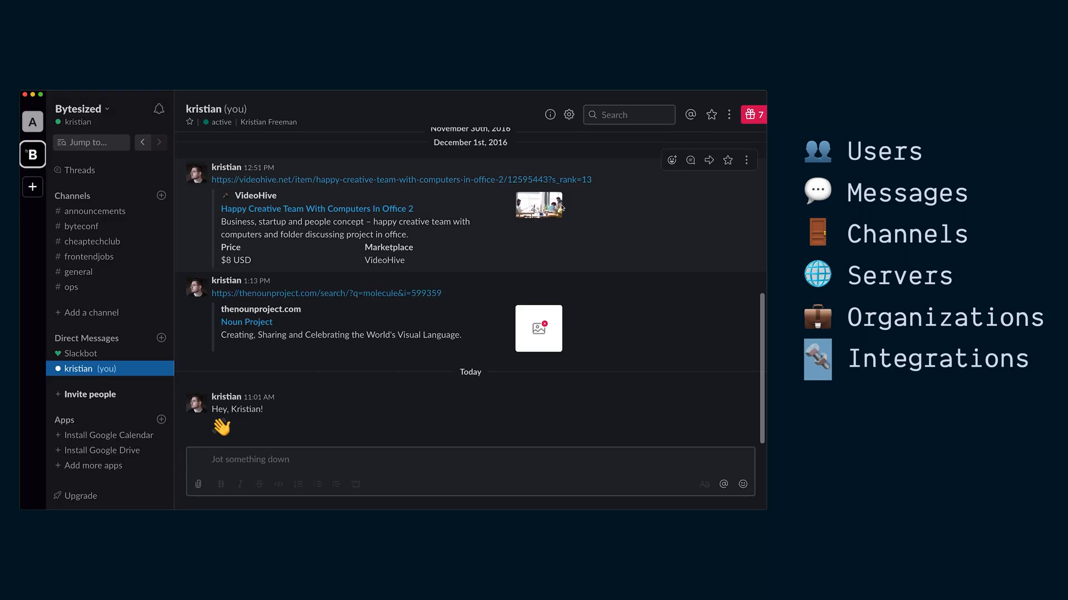
mouse_move(33, 187)
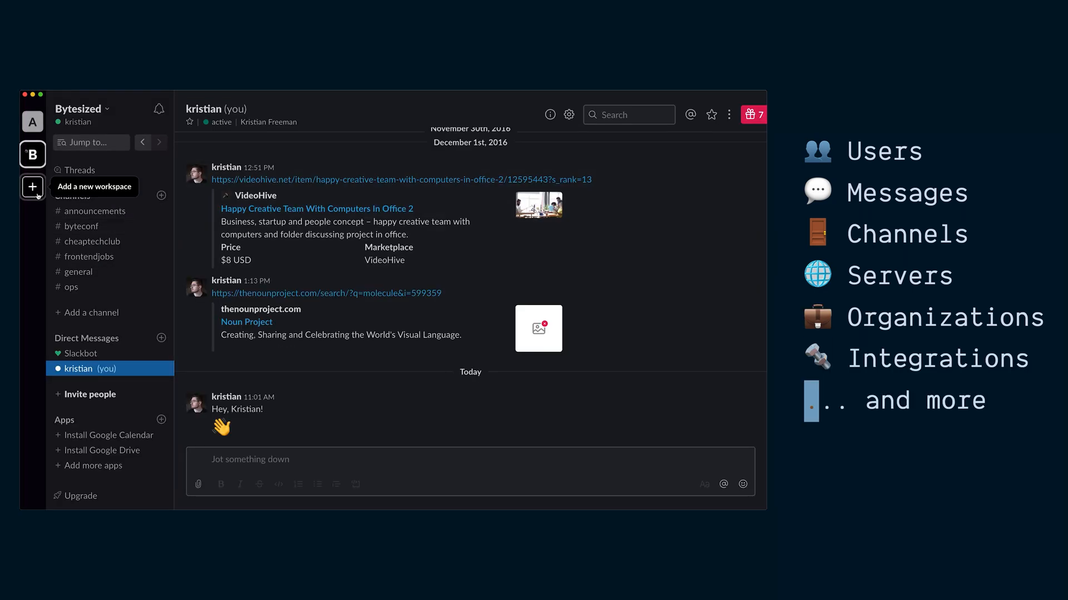
left_click(79, 271)
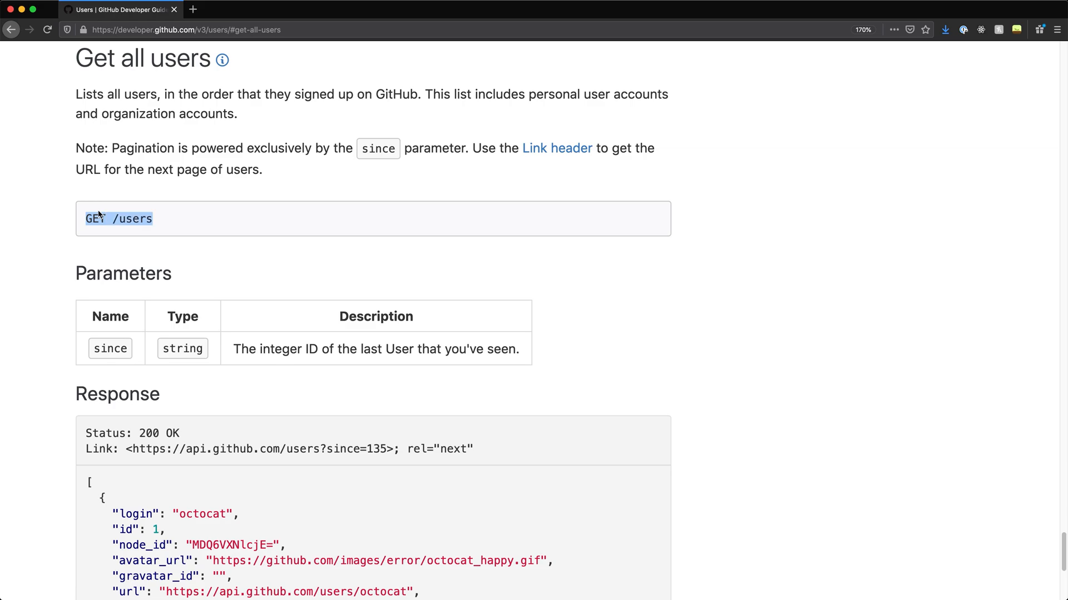
mouse_move(26, 154)
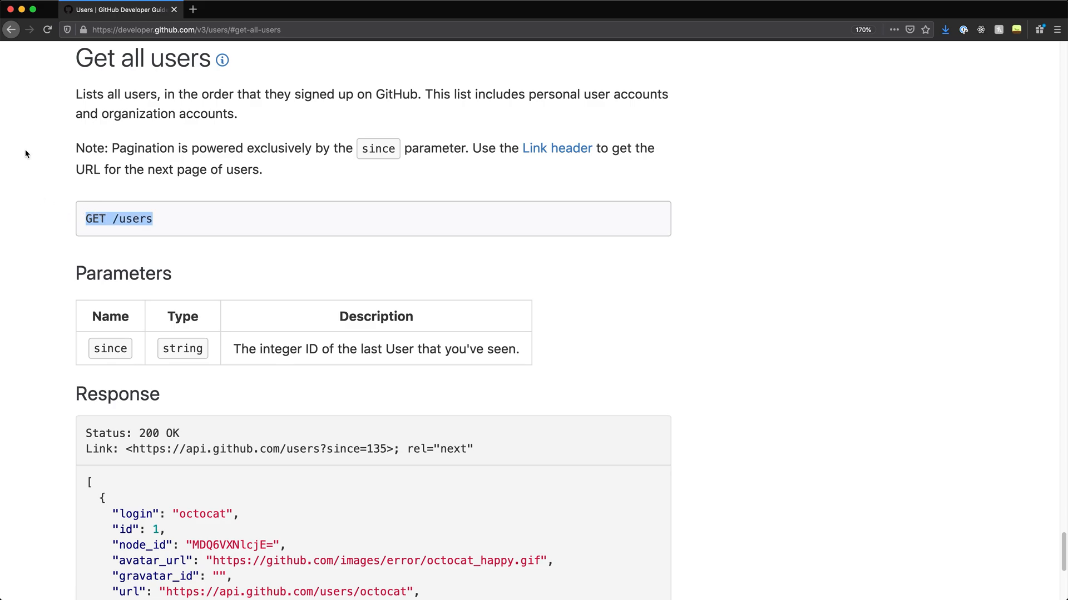
mouse_move(29, 162)
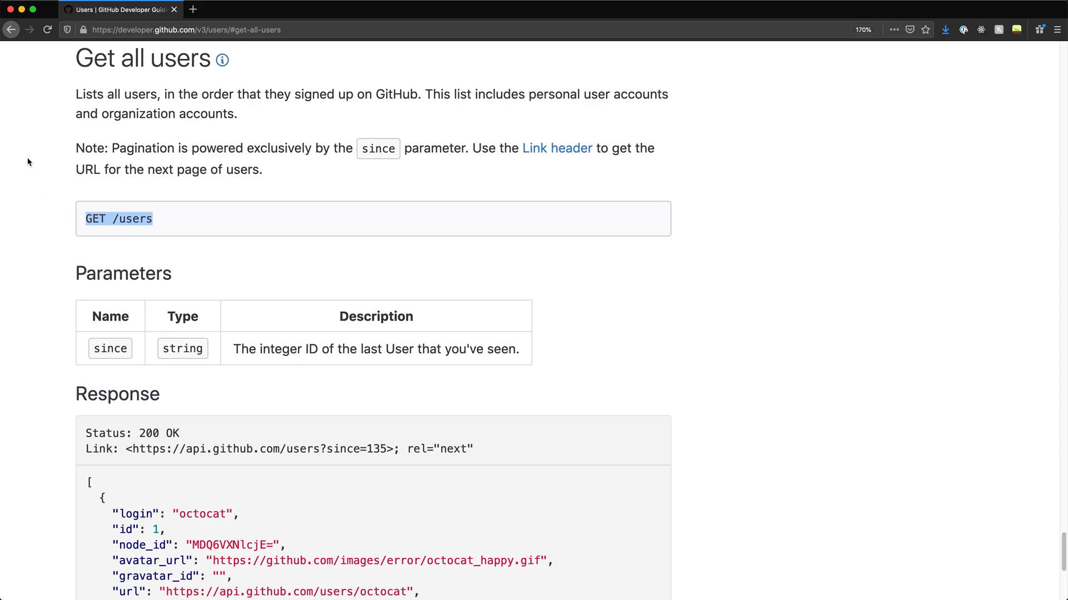
- Scroll the Users API page down to the Get a single user section
scroll("down", 3)
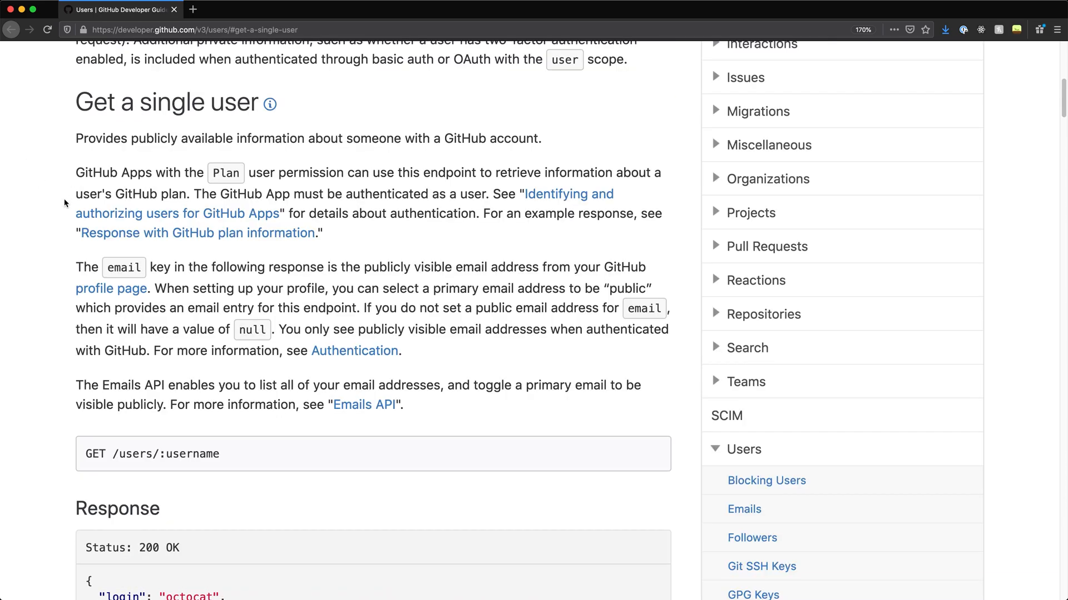
scroll("down", 3)
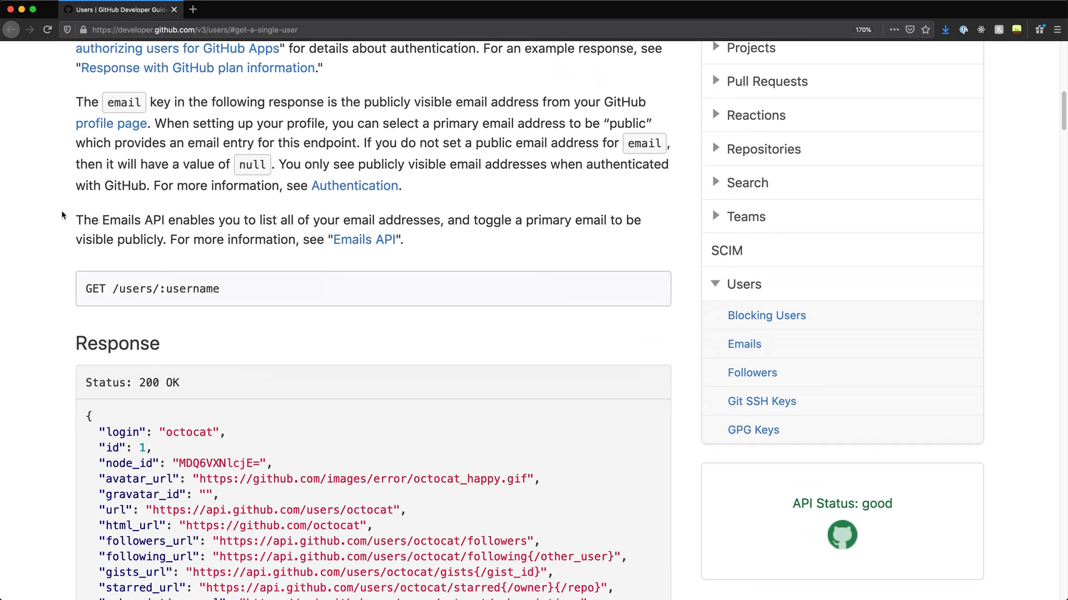
scroll("down", 3)
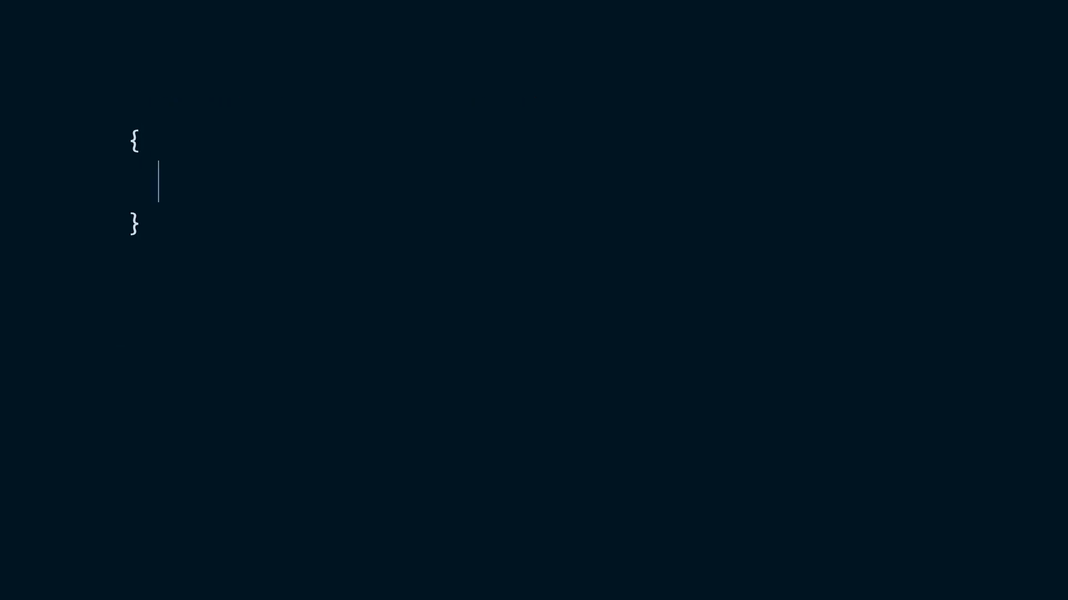
- Add the users field inside the query's braces
type("users")
left_click(353, 100)
type("type U")
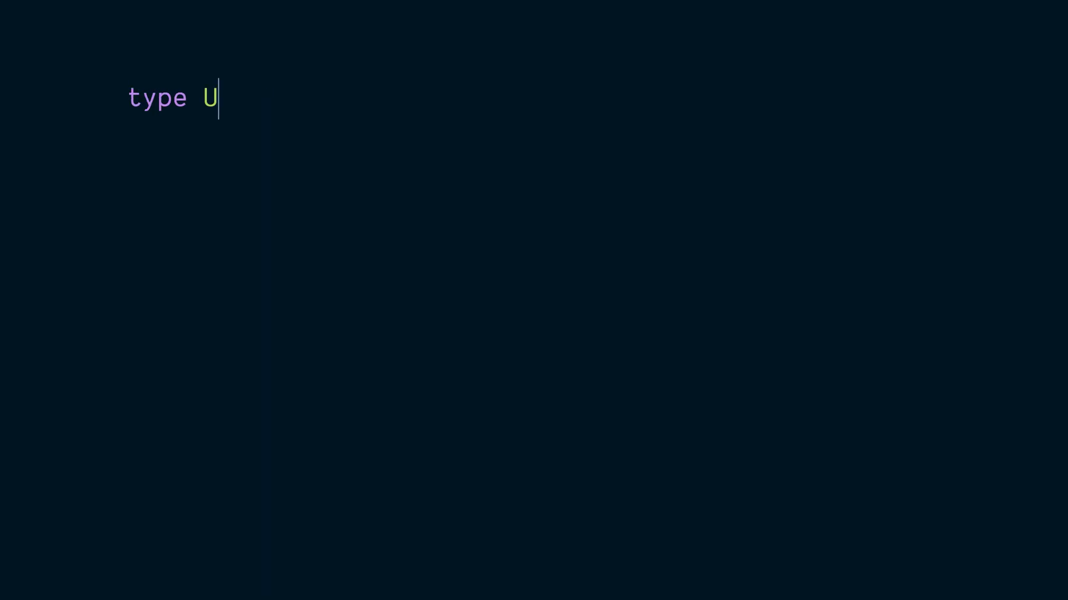
- Declare 'type User {' with a 'nickname: String' field
type("ser {")
type("n")
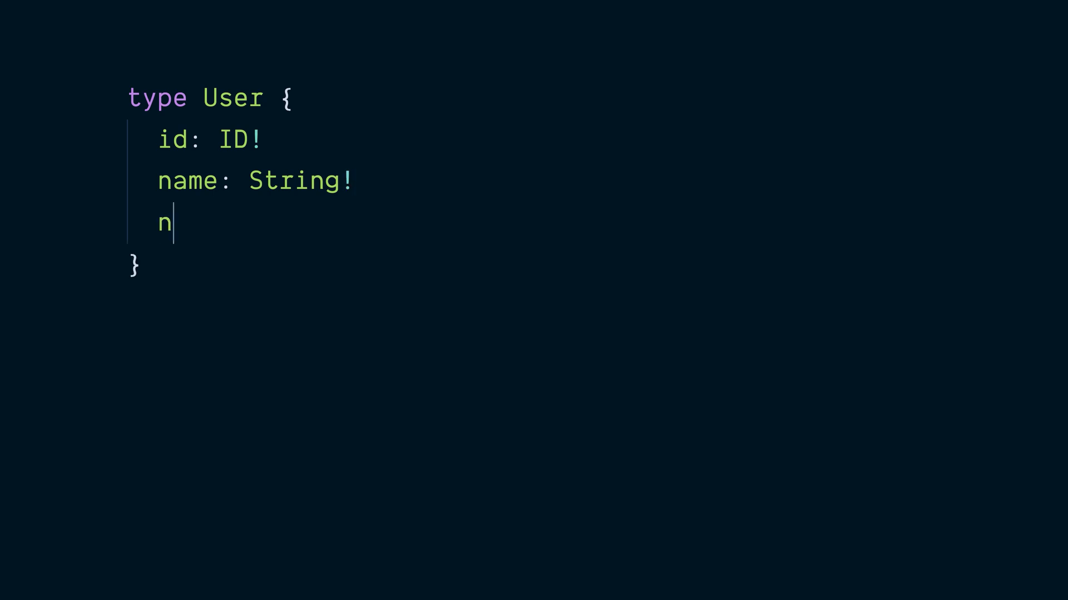
type("ickname: String")
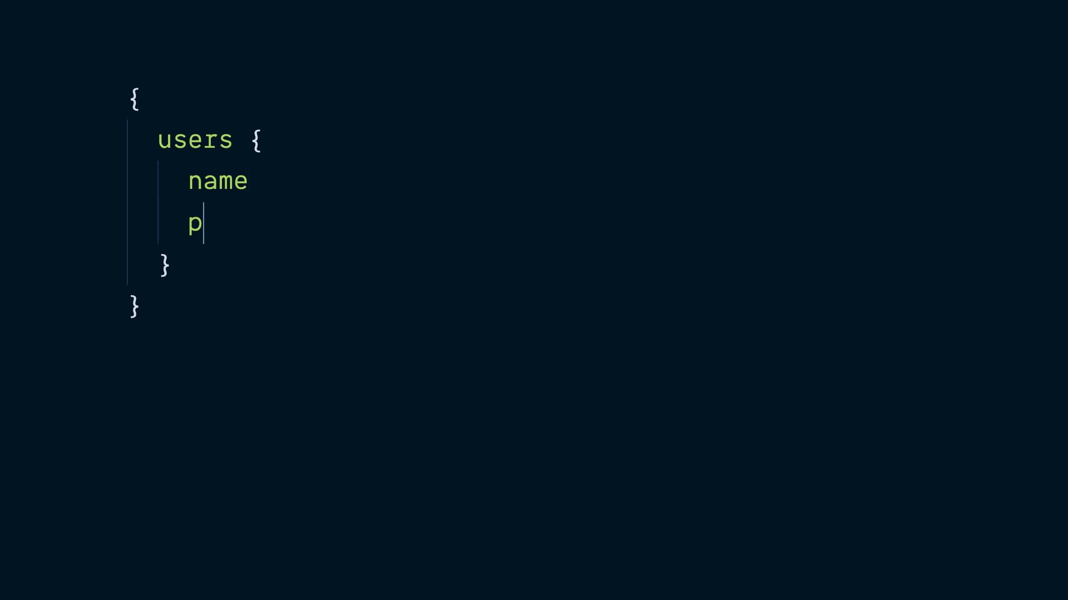
- Nest a posts block requesting text and published_at under each user
type("osts {")
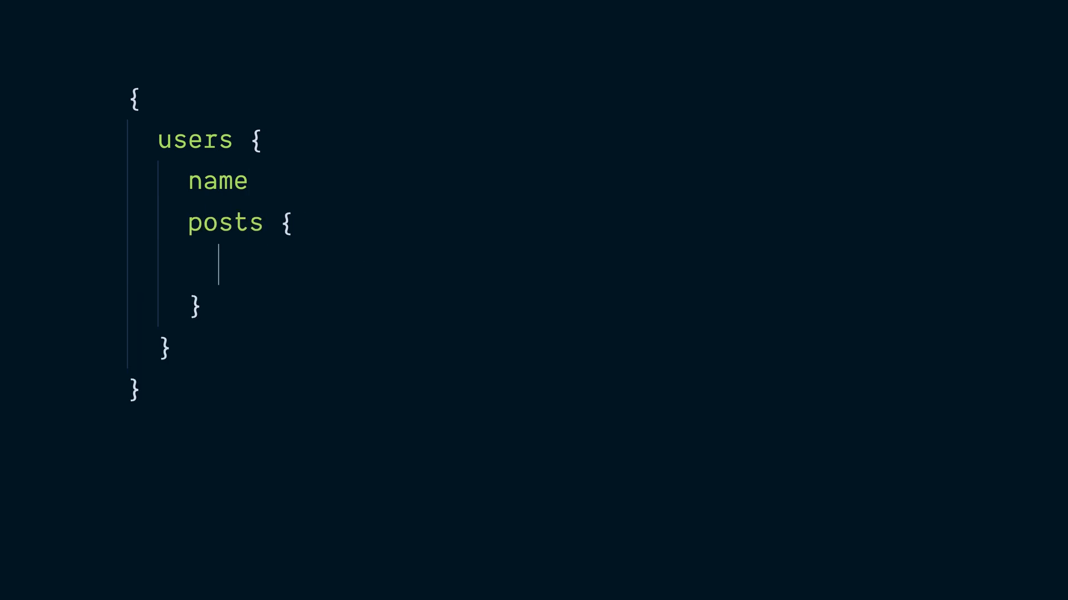
type("text")
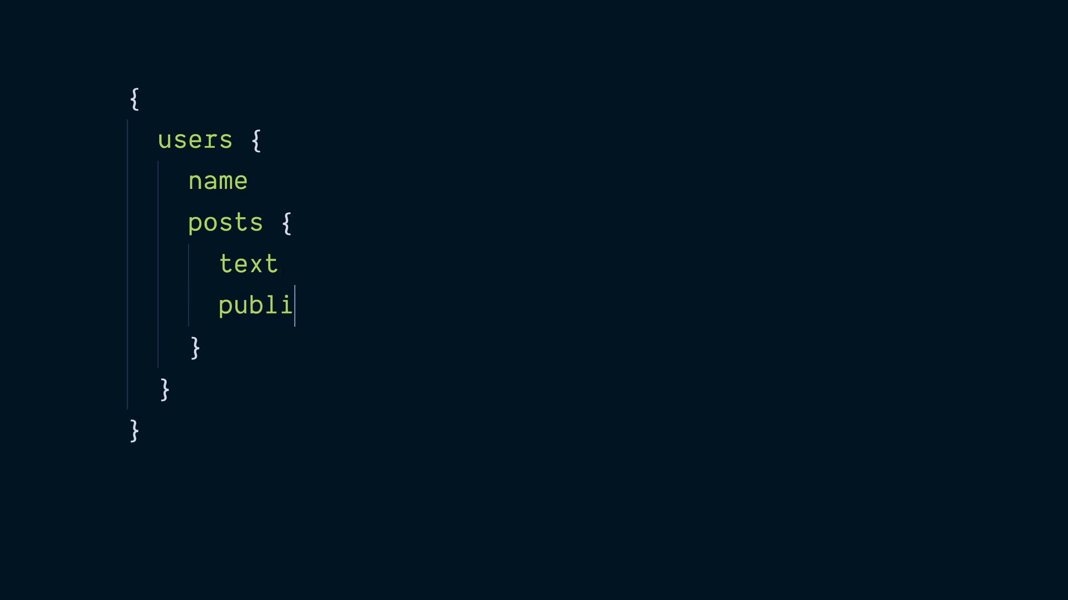
type("shed_at")
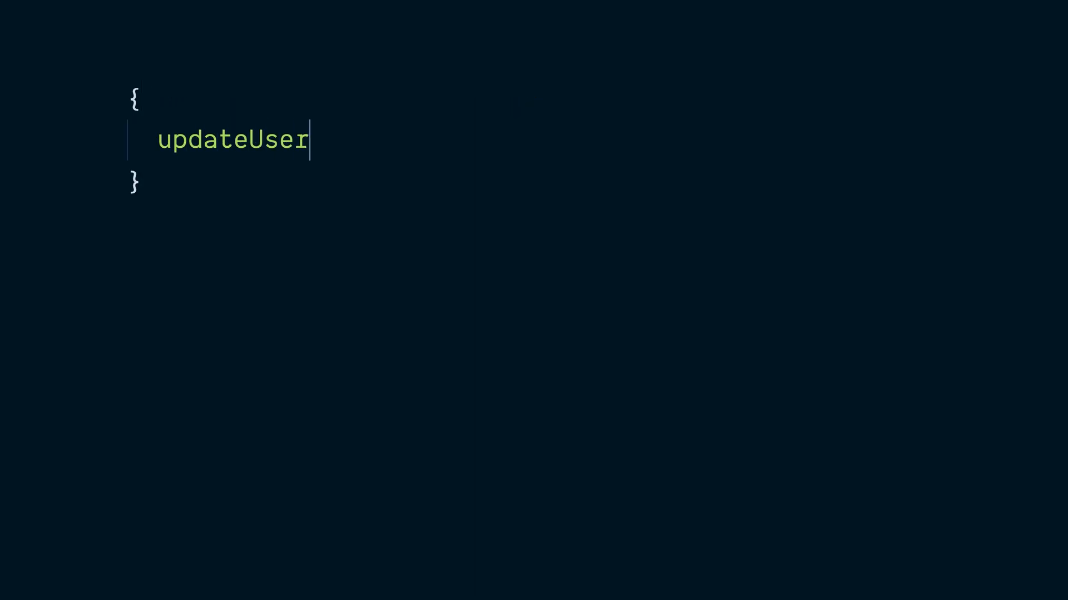
- Give updateUser an input argument of { nickname: "Kristian" }
type("(")
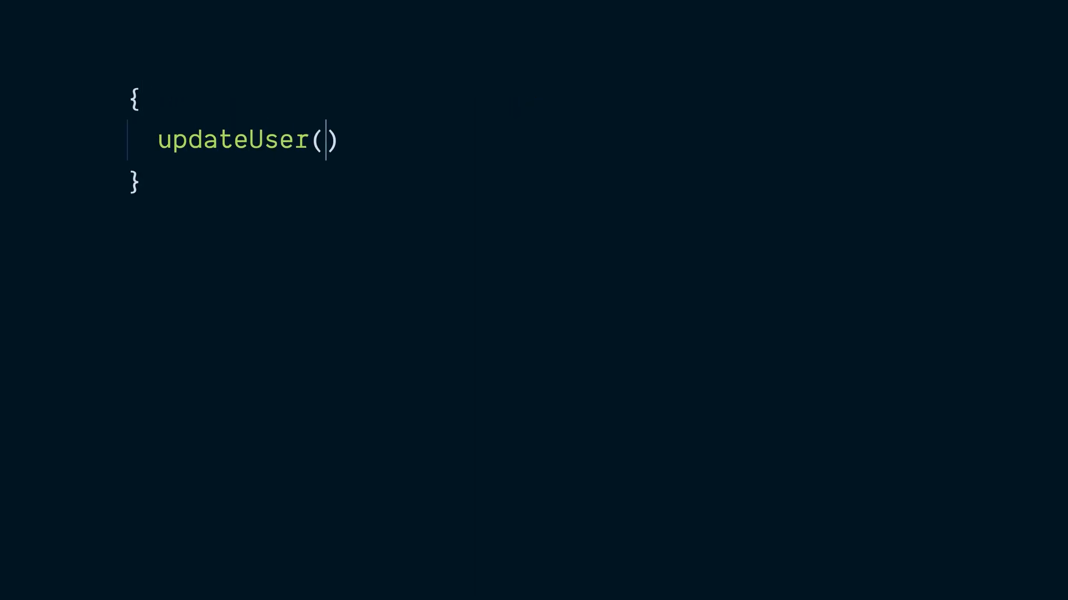
type("input:")
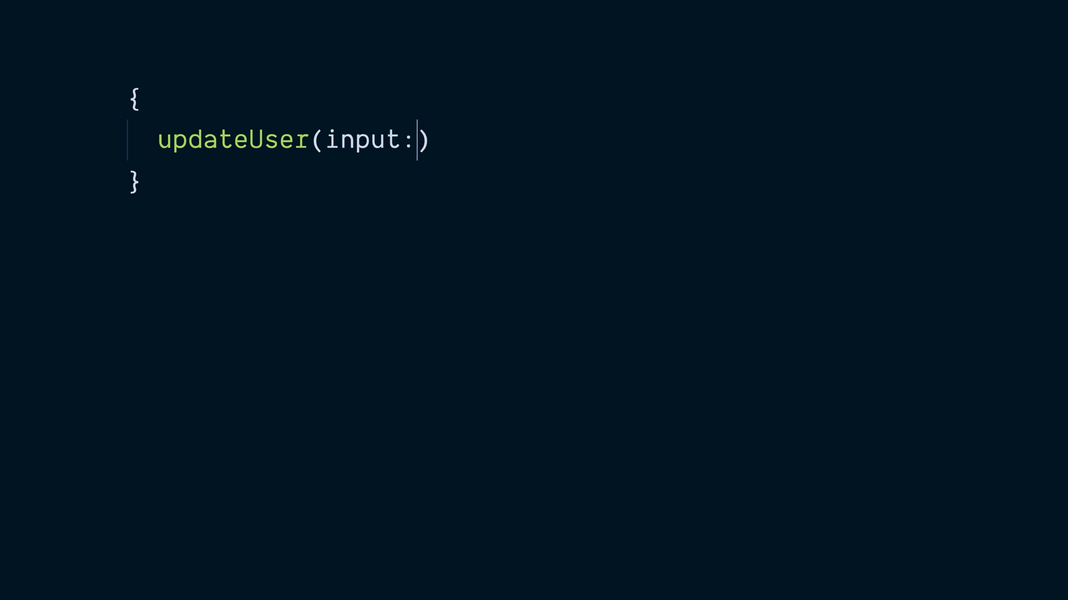
type("{ nickname")
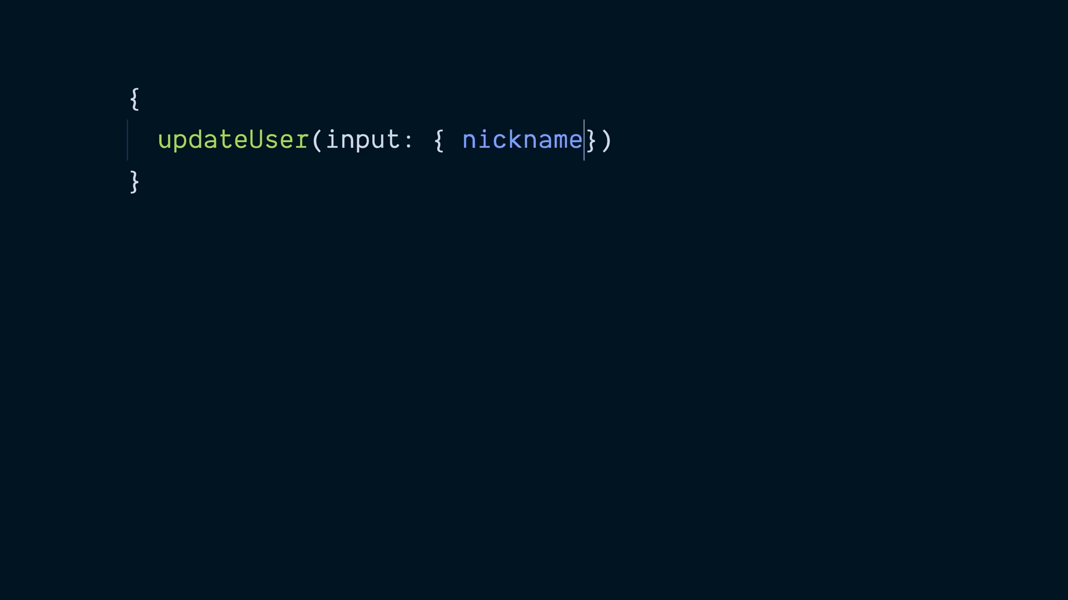
type(": \"Kristian\"")
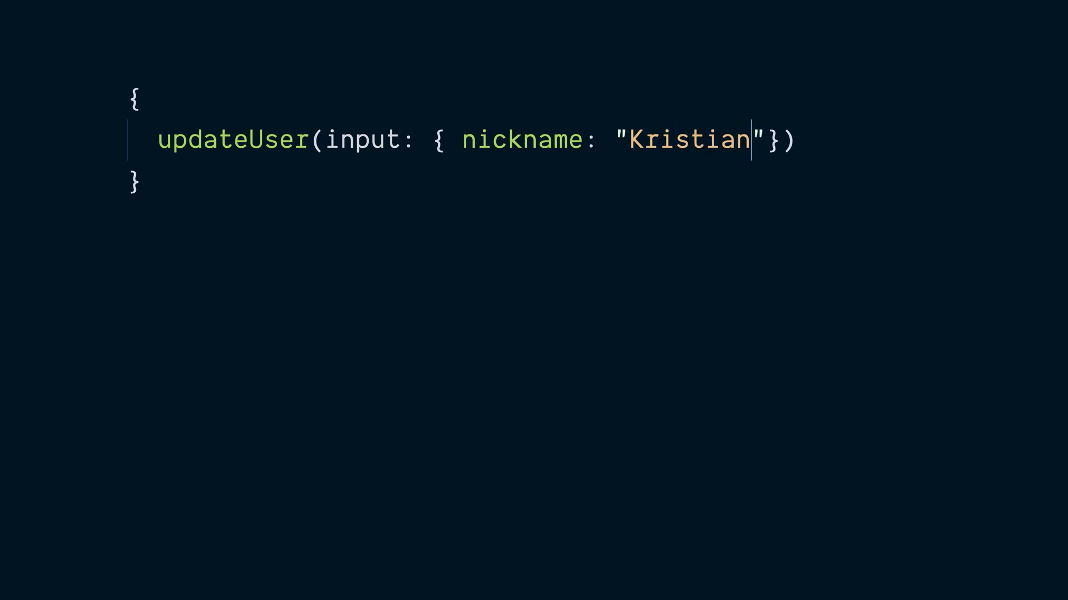
- Add the selection block returning id, then begin 'type UpdateUserInpu'
type("{")
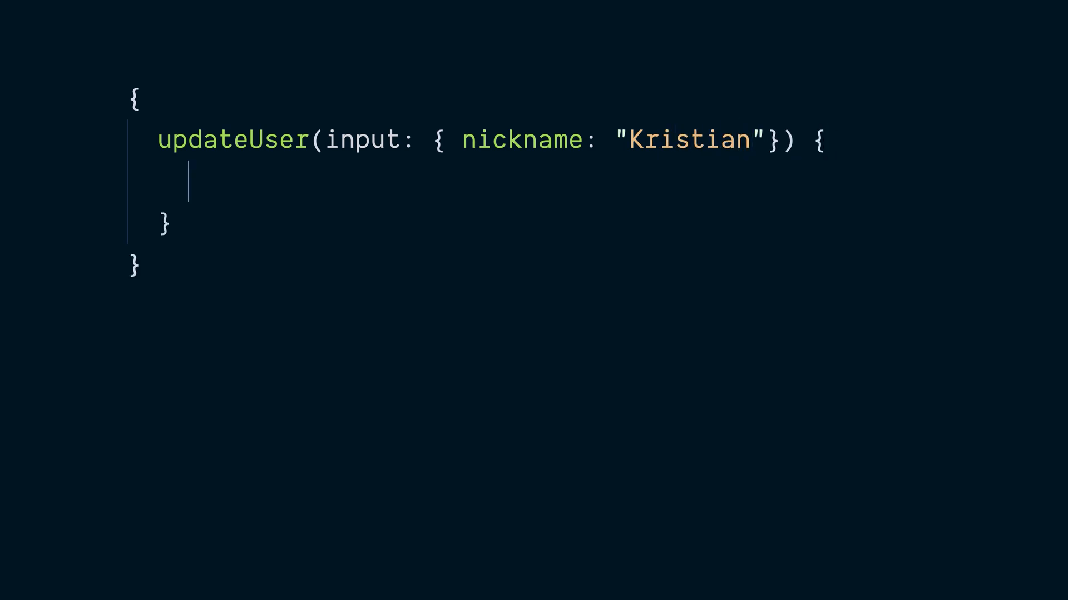
type("id")
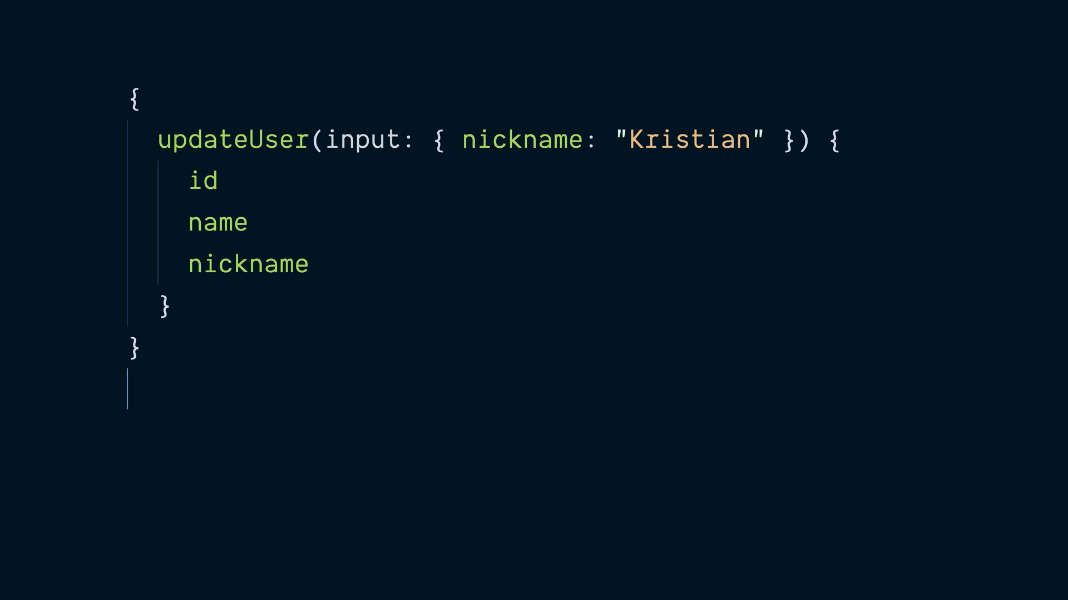
type("type UpdateUserInpu")
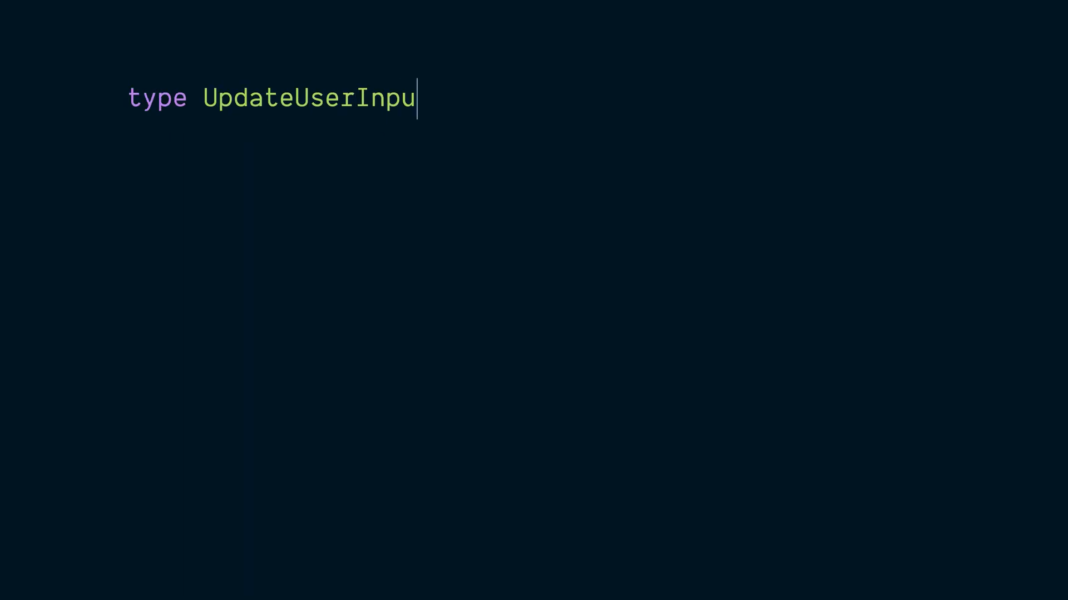
- Finish UpdateUserInput with a nickname: String field
type("t {")
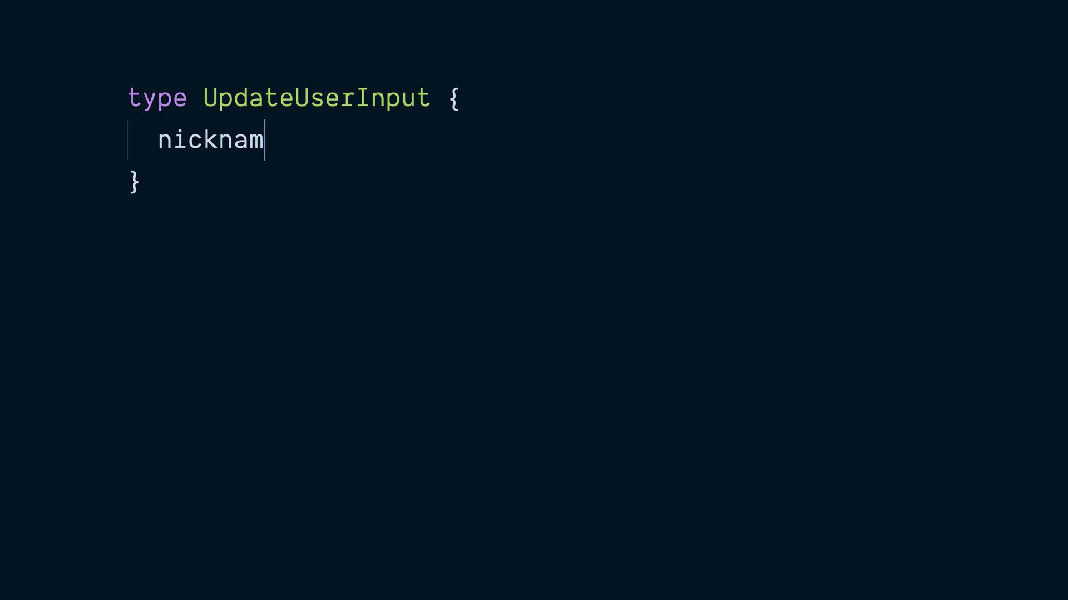
type("e: String")
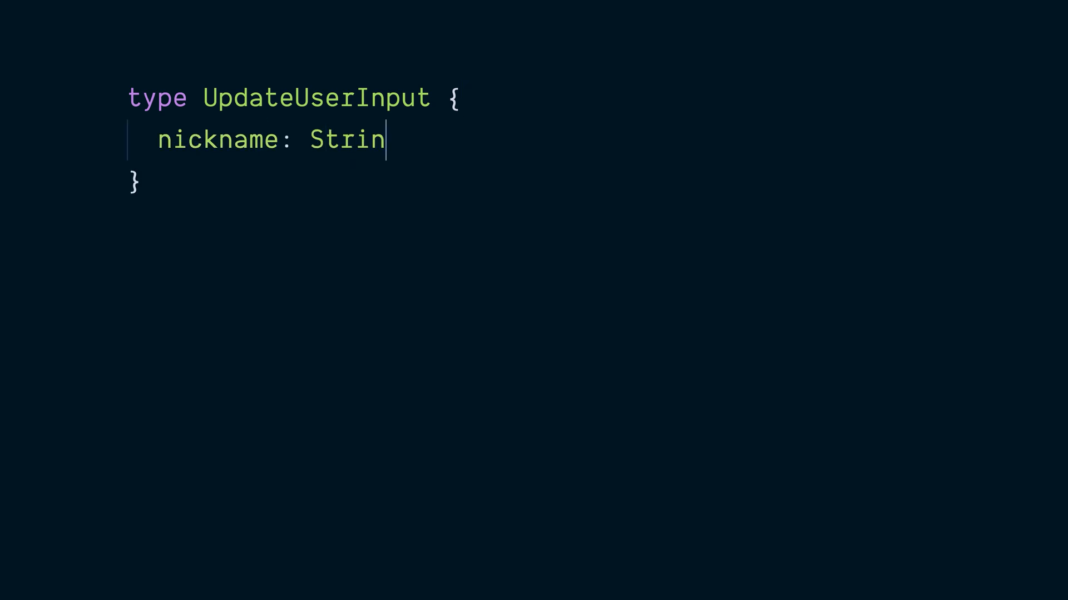
type("g")
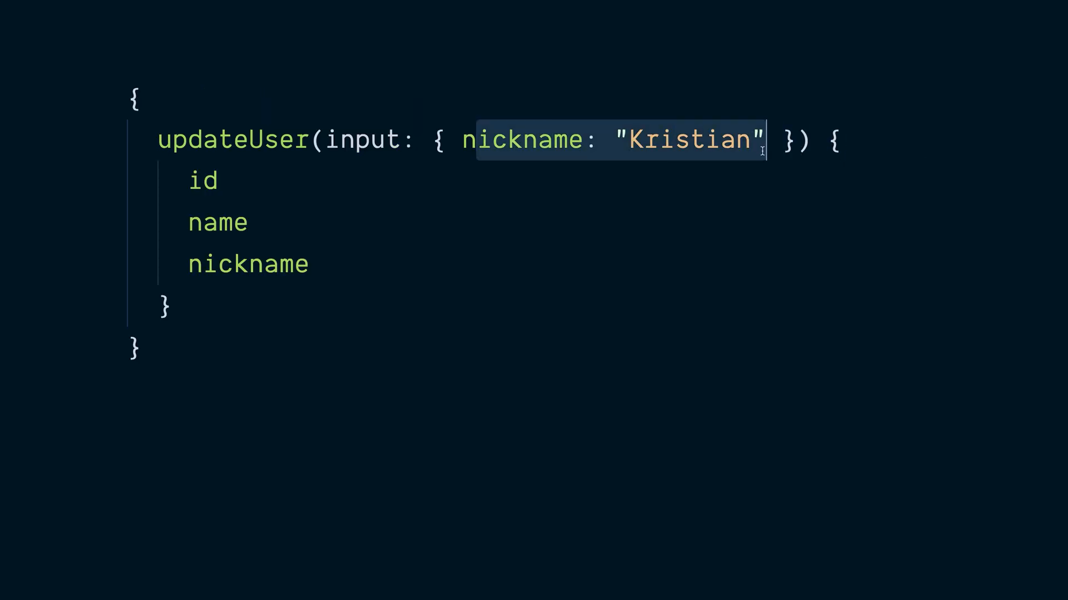
- Replace the mutation's nickname argument with id: "haxx"
type("id:")
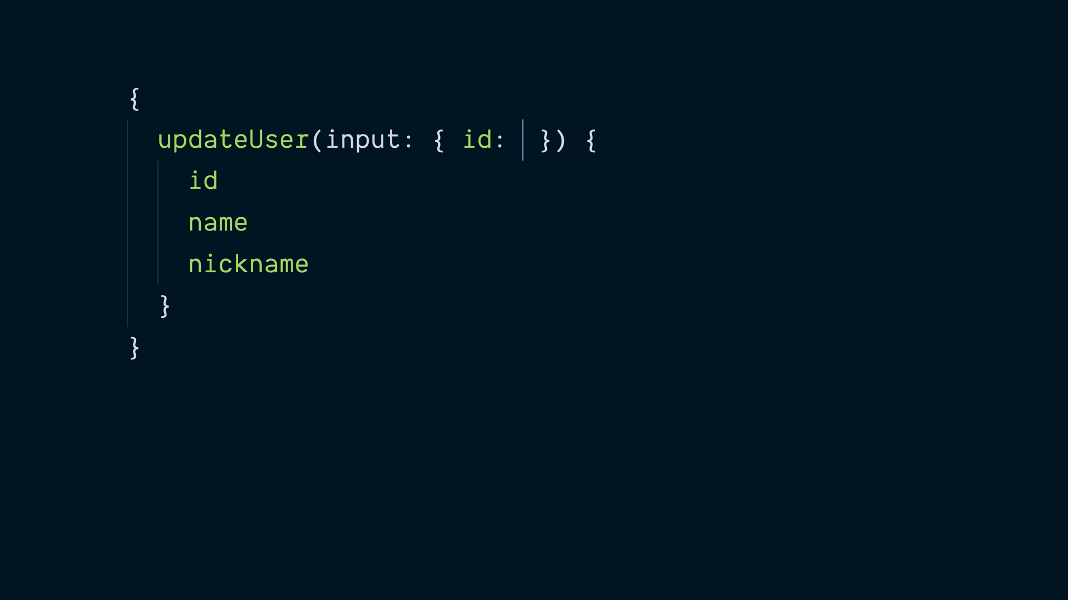
type("\"h\"")
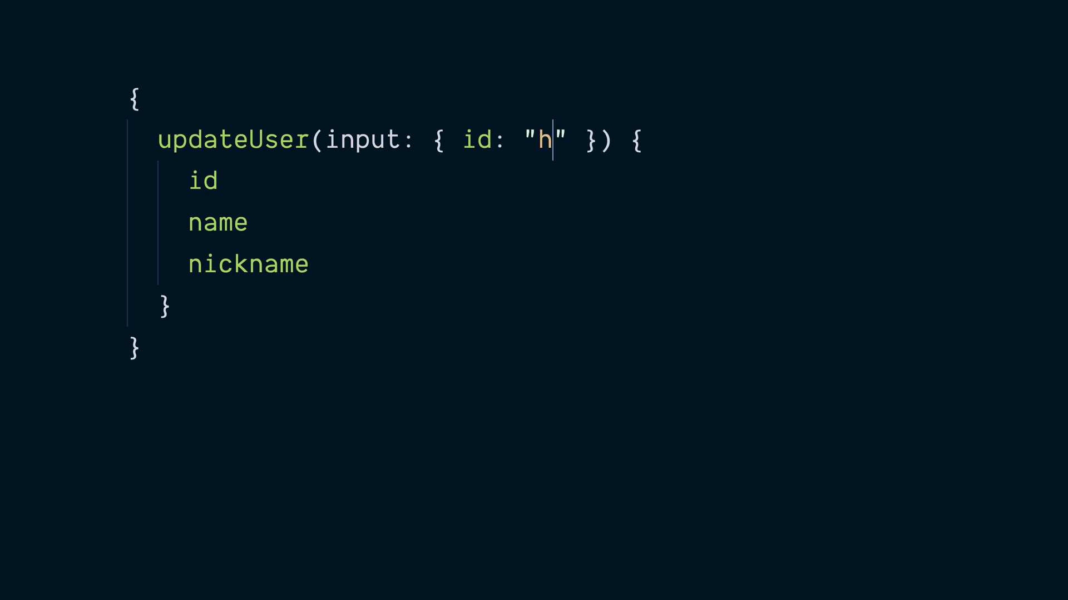
type("axx")
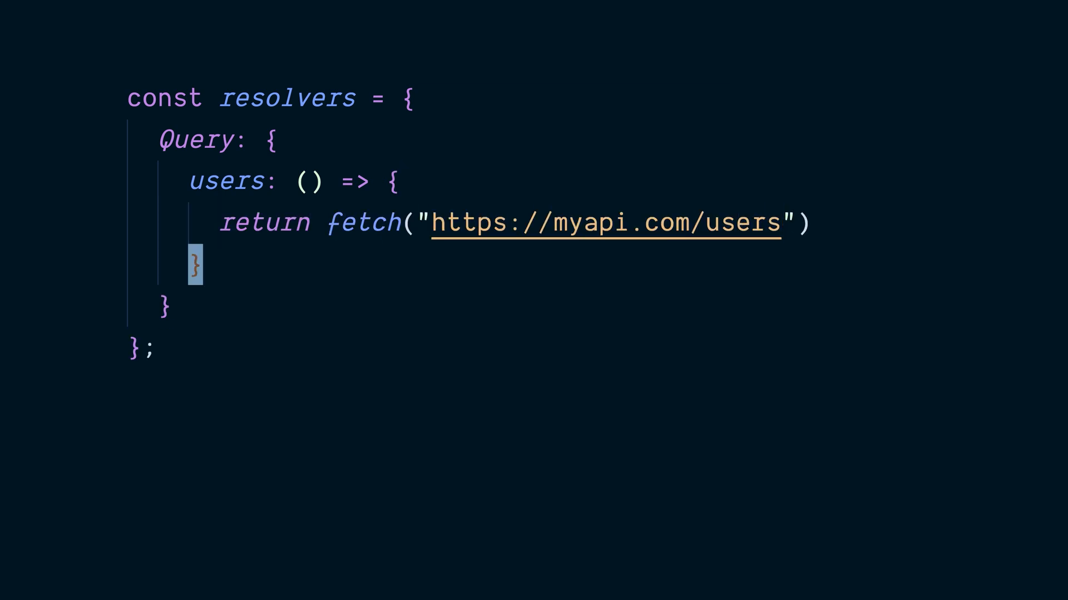
type(";")
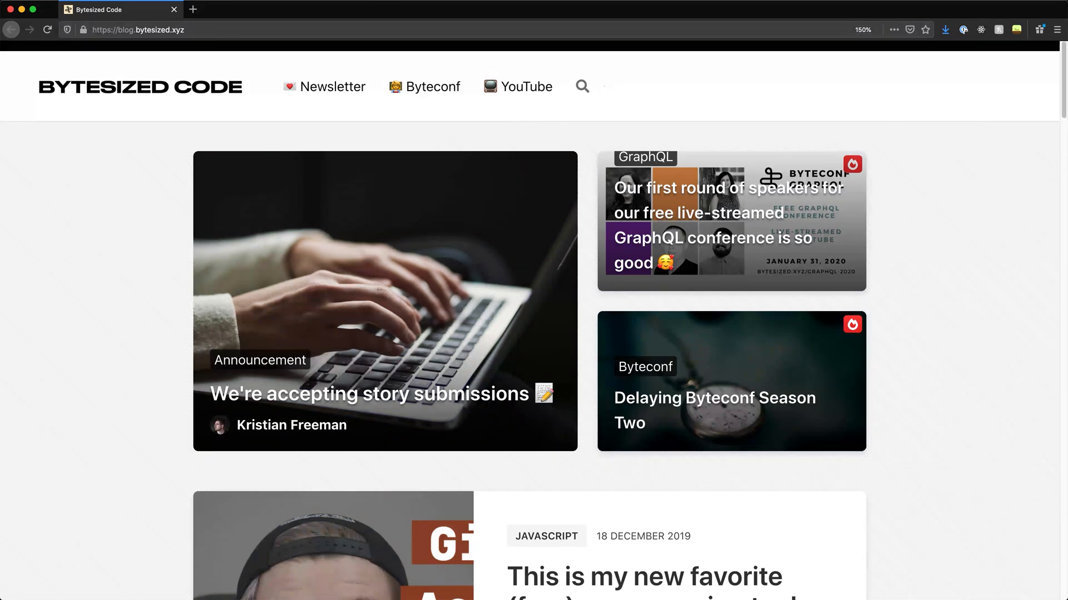
- Scroll the Bytesized Code blog home page down to the GraphQL speakers announcement post
scroll("down", 3)
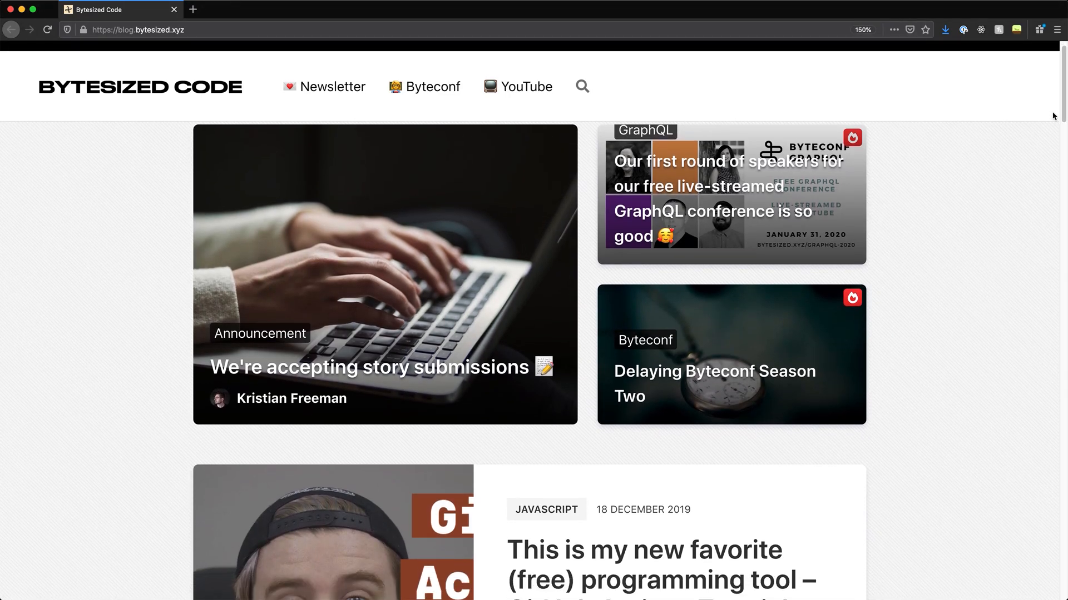
scroll("down", 3)
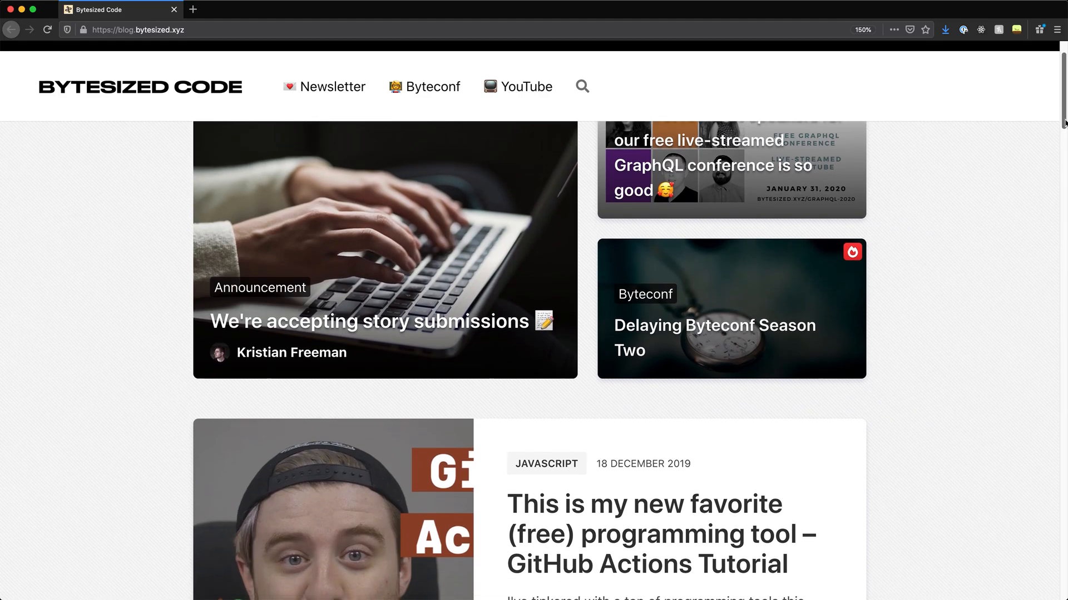
scroll("down", 3)
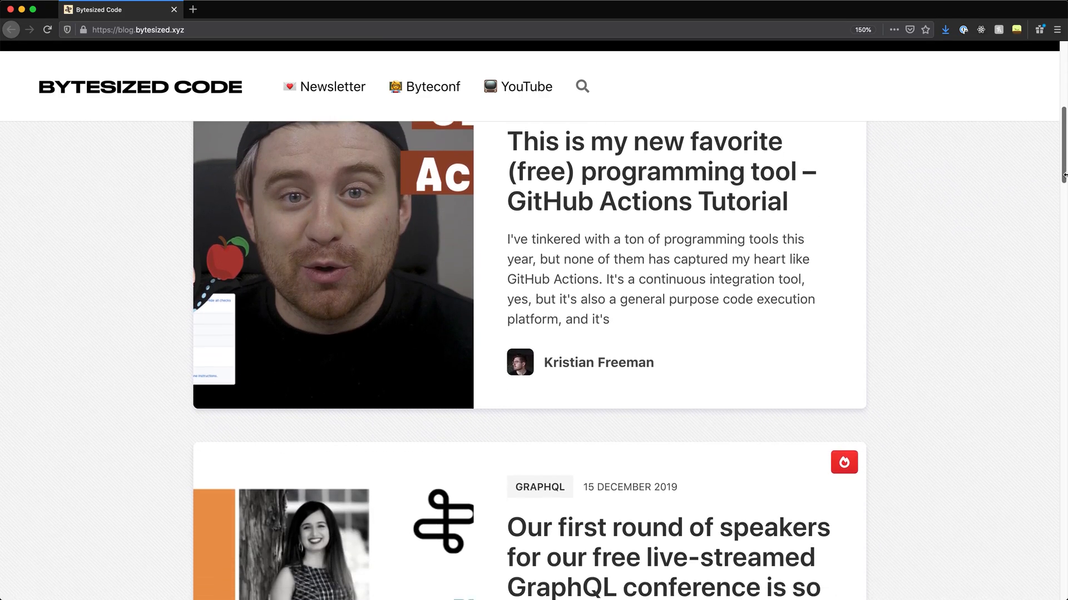
scroll("down", 3)
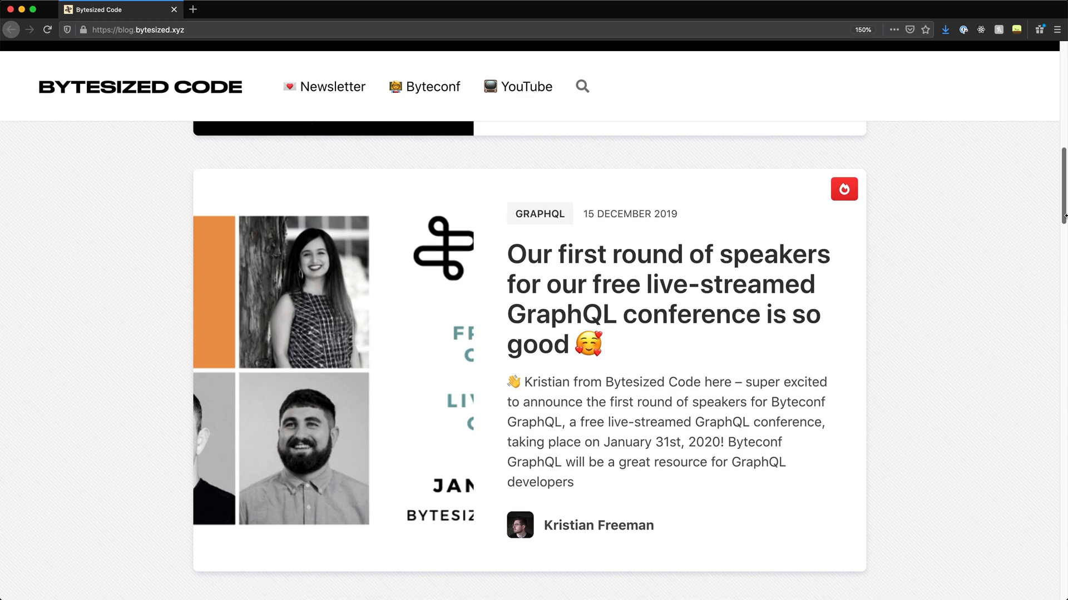
scroll("down", 3)
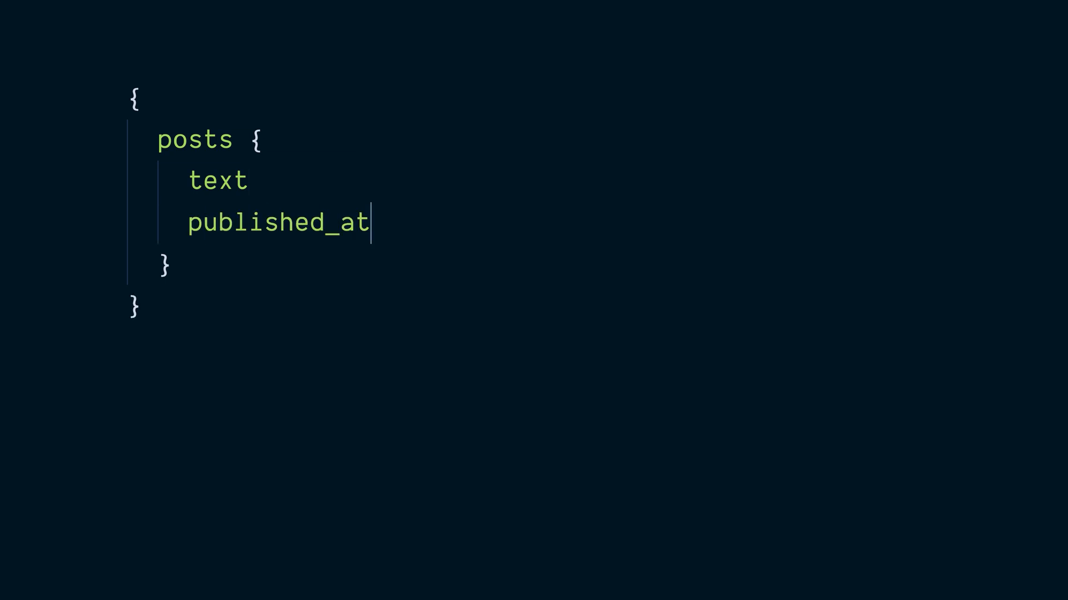
- Add a posts query requesting each post's text and published_at fields
type("au")
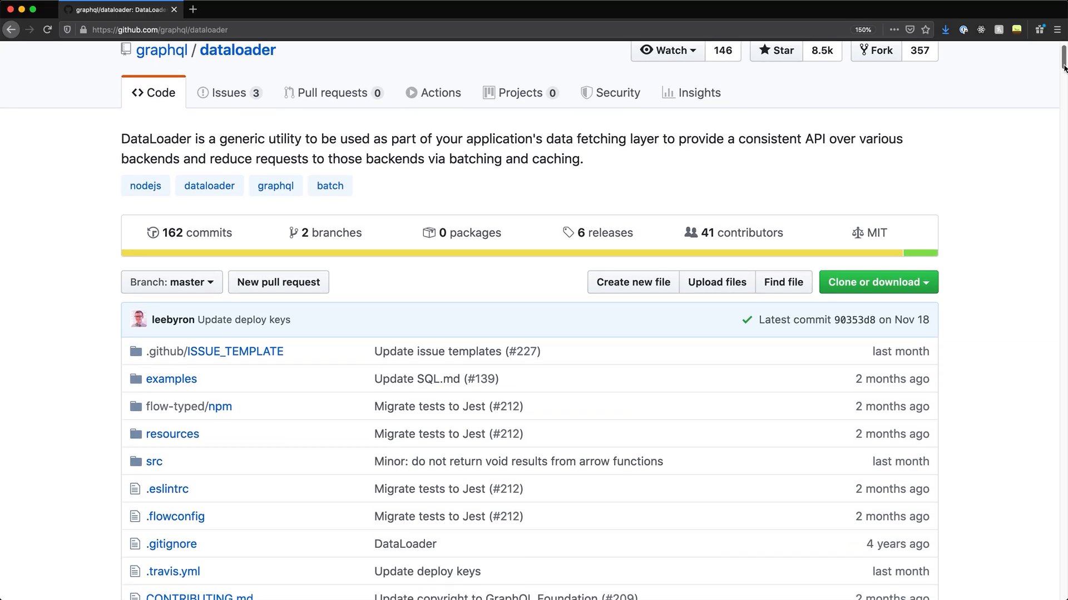
scroll("down", 3)
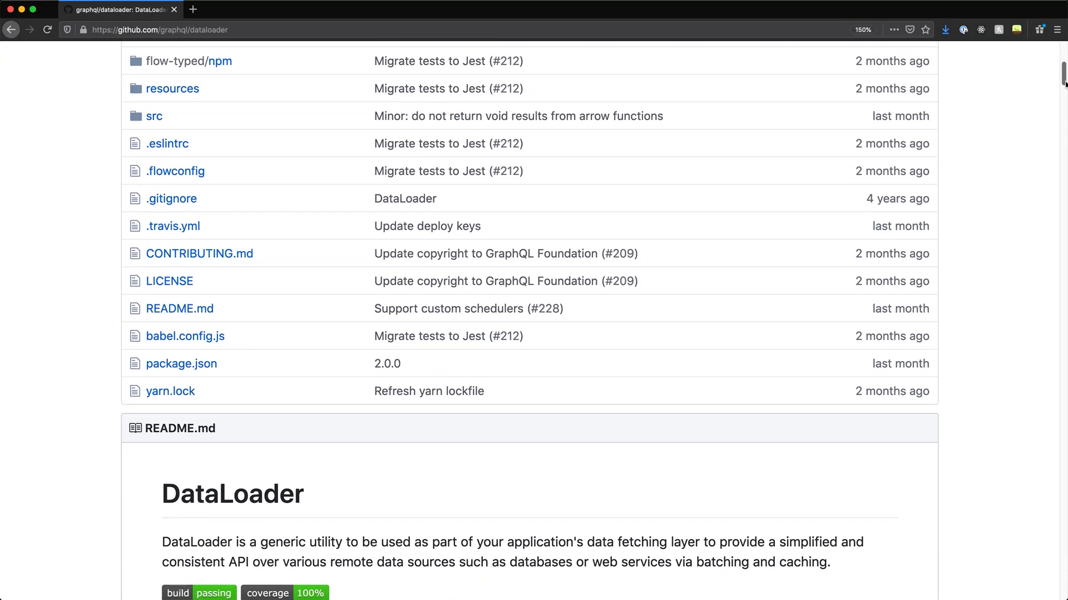
scroll("down", 3)
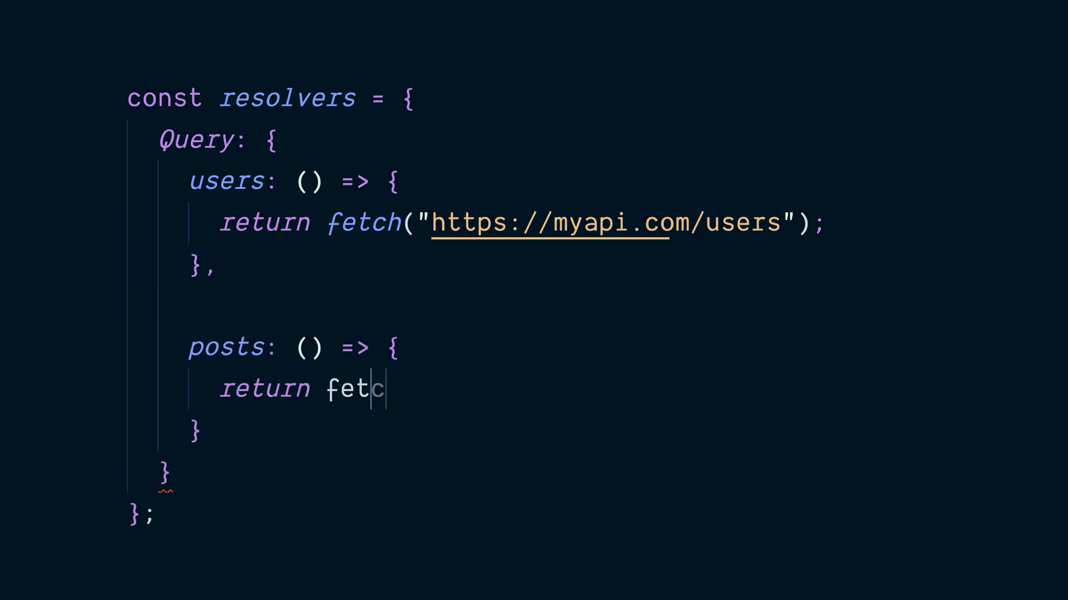
type("ch(\"https://myapi.com/posts\")")
type("const userLoader = async")
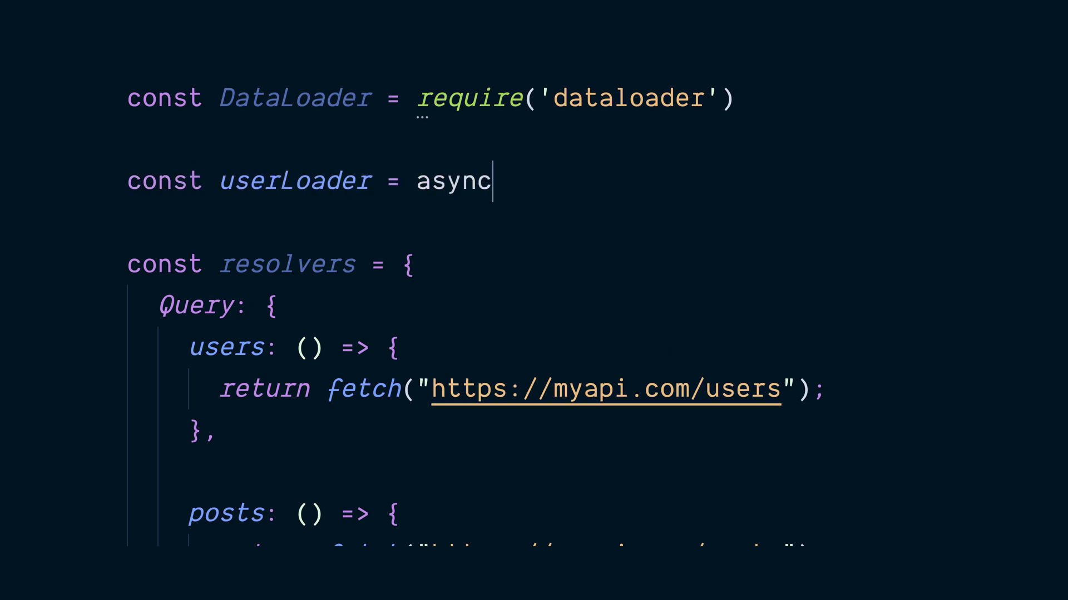
type("keys => {")
type("const users = await body.json(")
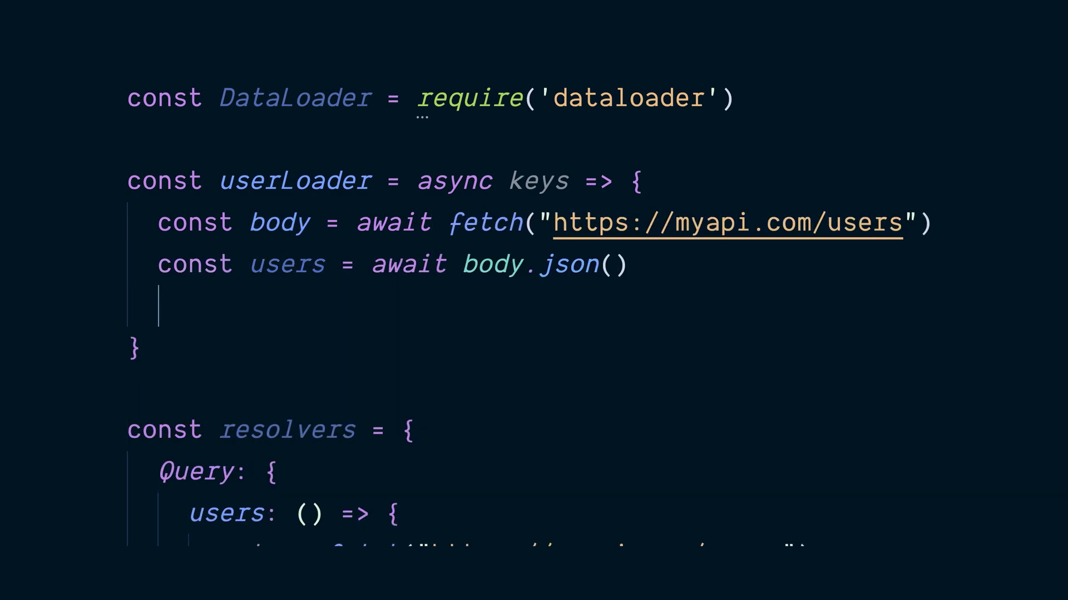
type("return keys.map(key => use")
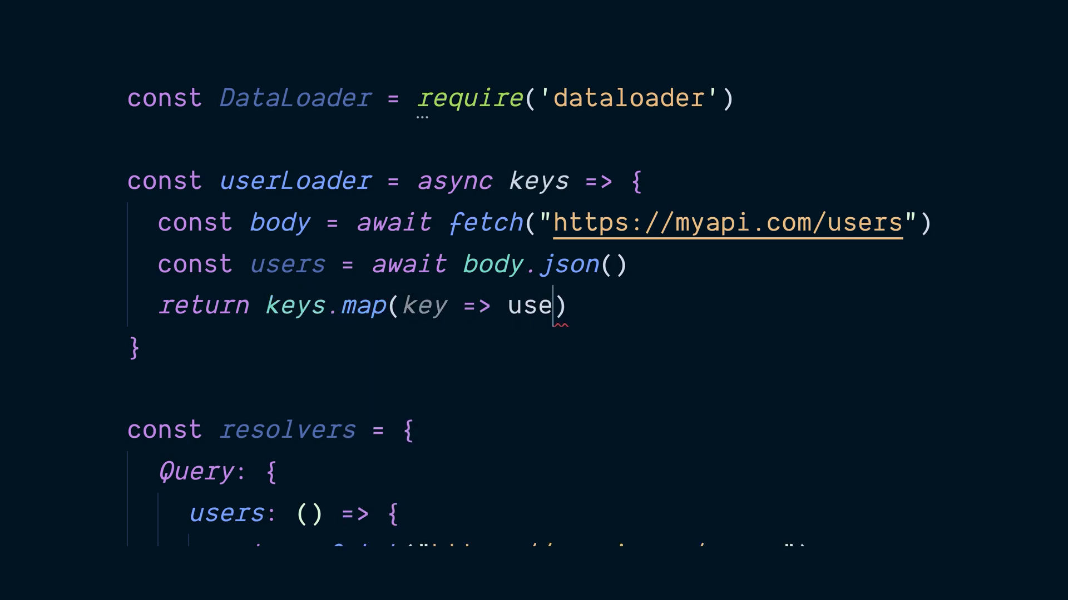
scroll("down", 3)
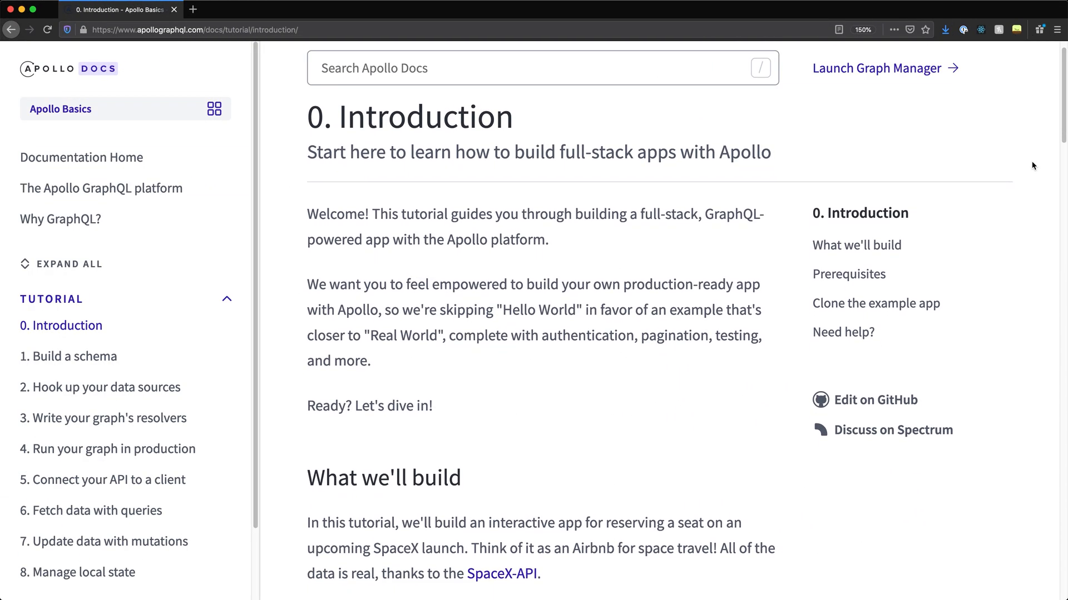
- Scroll through the Apollo tutorial introduction and the apollographql.com homepage
scroll("down", 3)
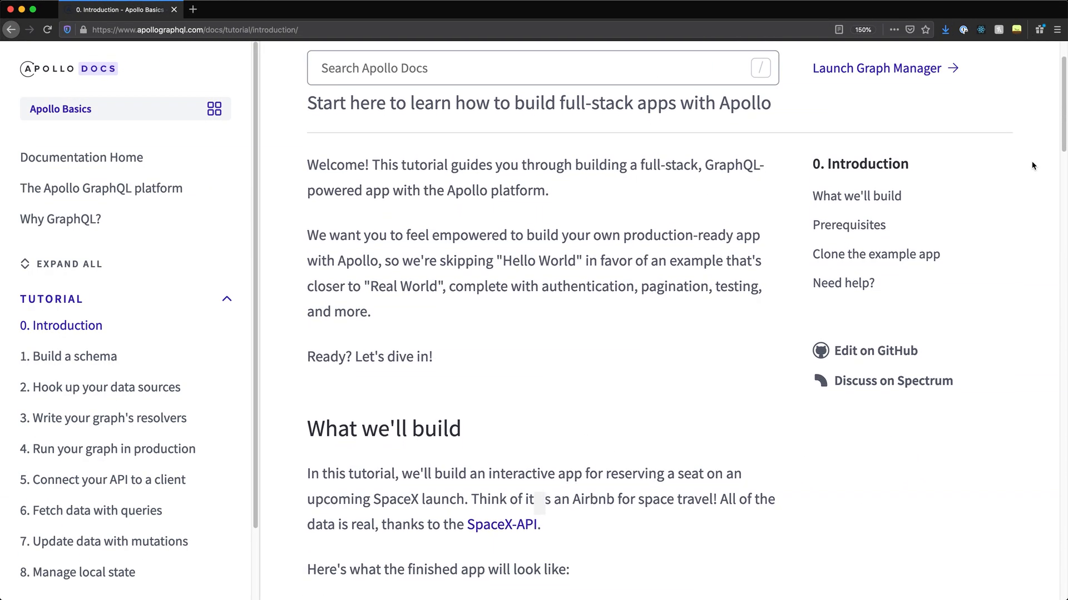
scroll("down", 3)
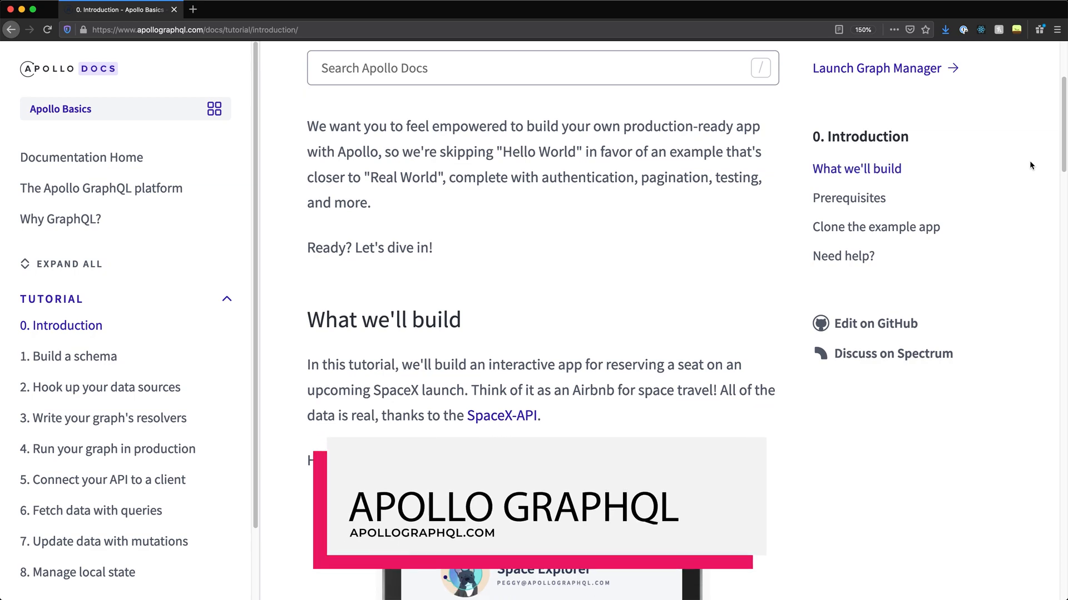
scroll("down", 3)
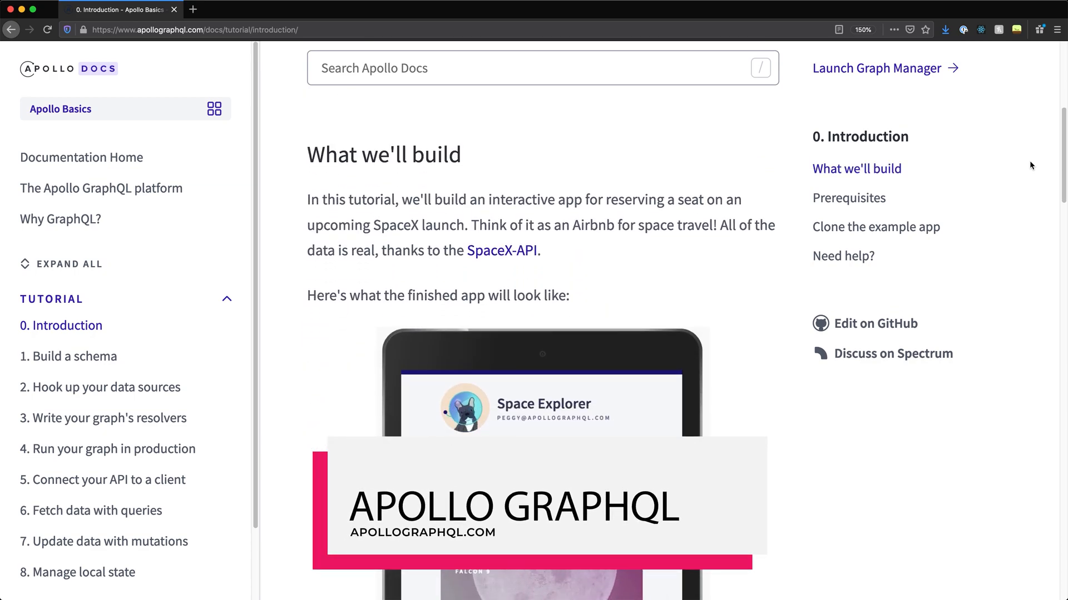
scroll("down", 3)
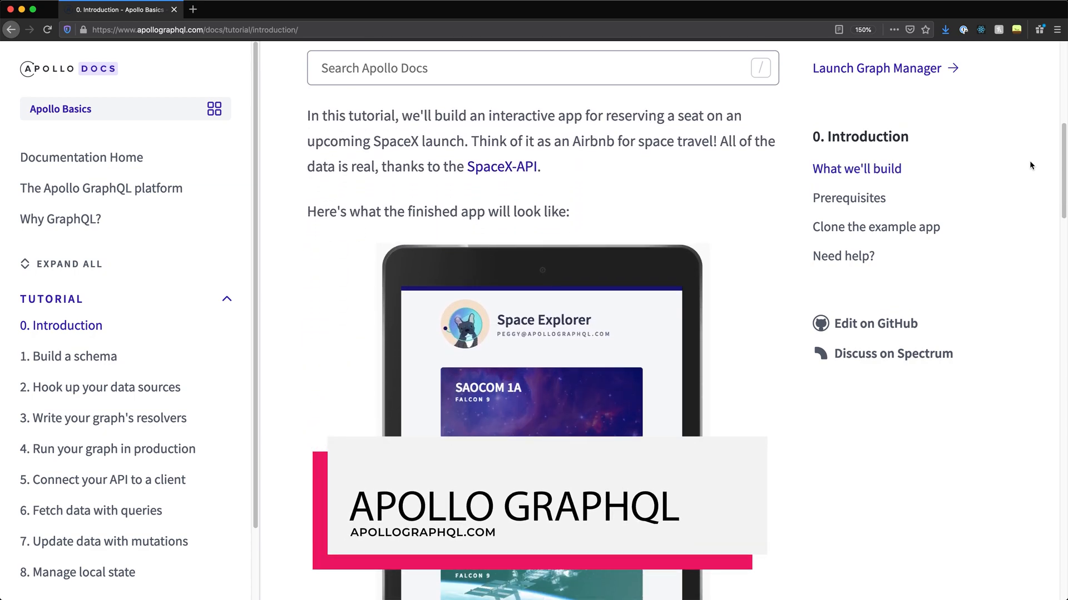
scroll("down", 3)
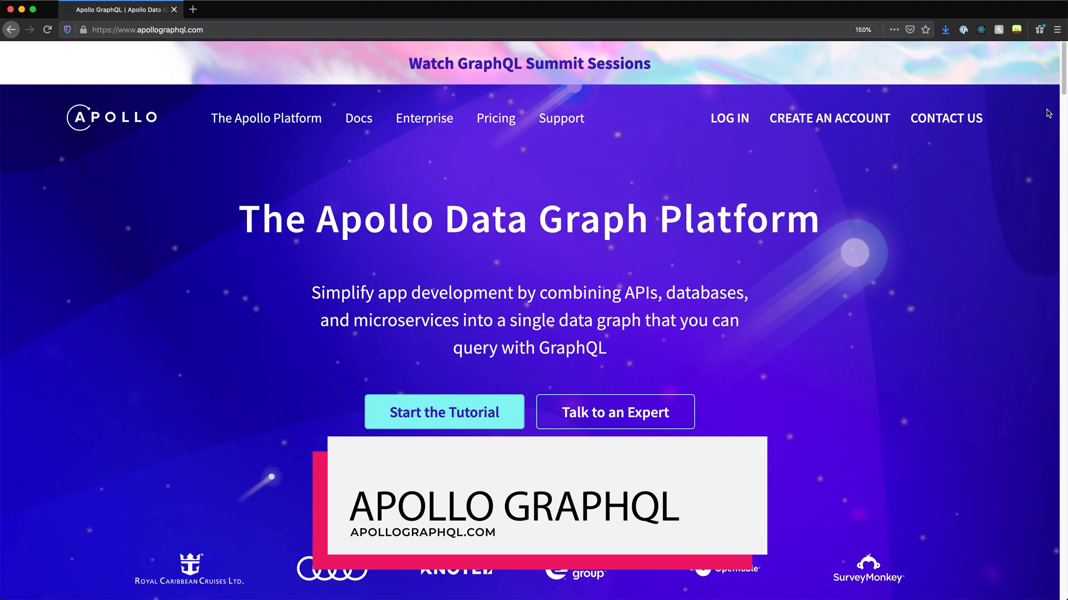
scroll("down", 3)
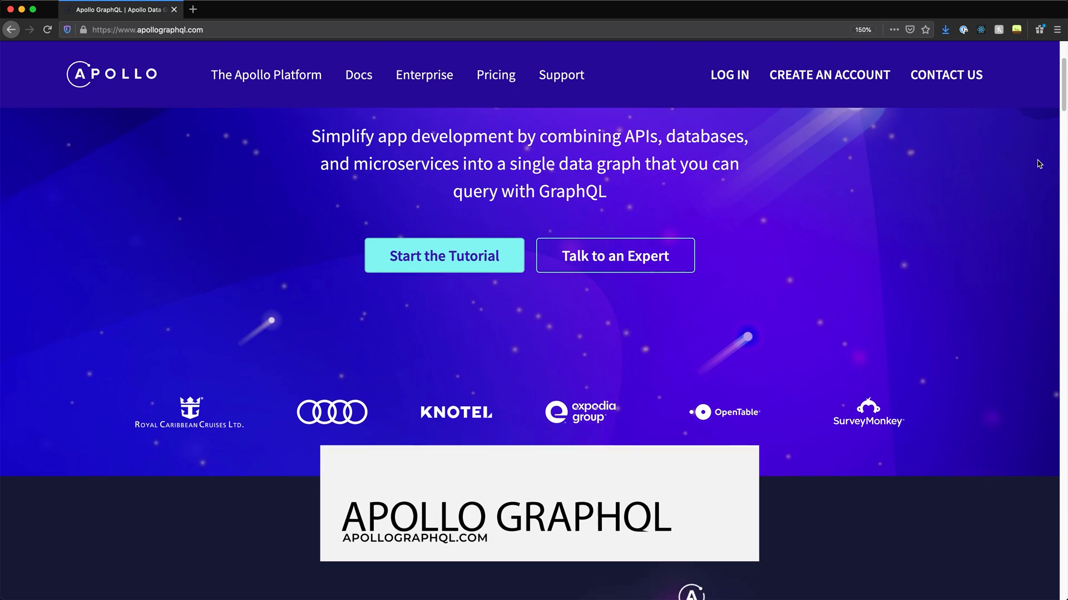
scroll("down", 3)
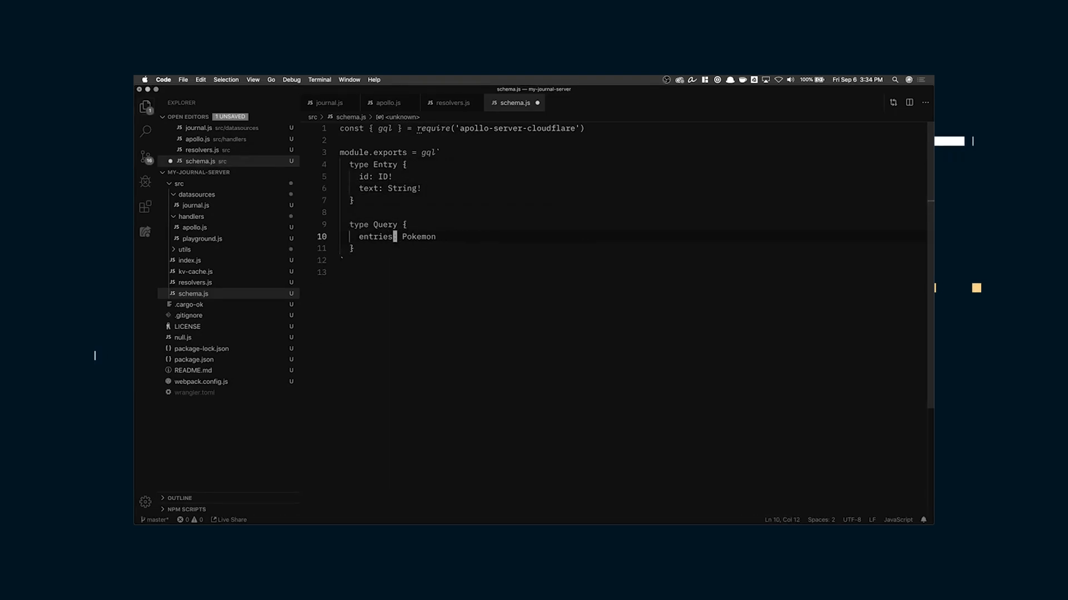
- Run wrangler publish for the journal server and open its workers.dev URL externally
left_click(194, 403)
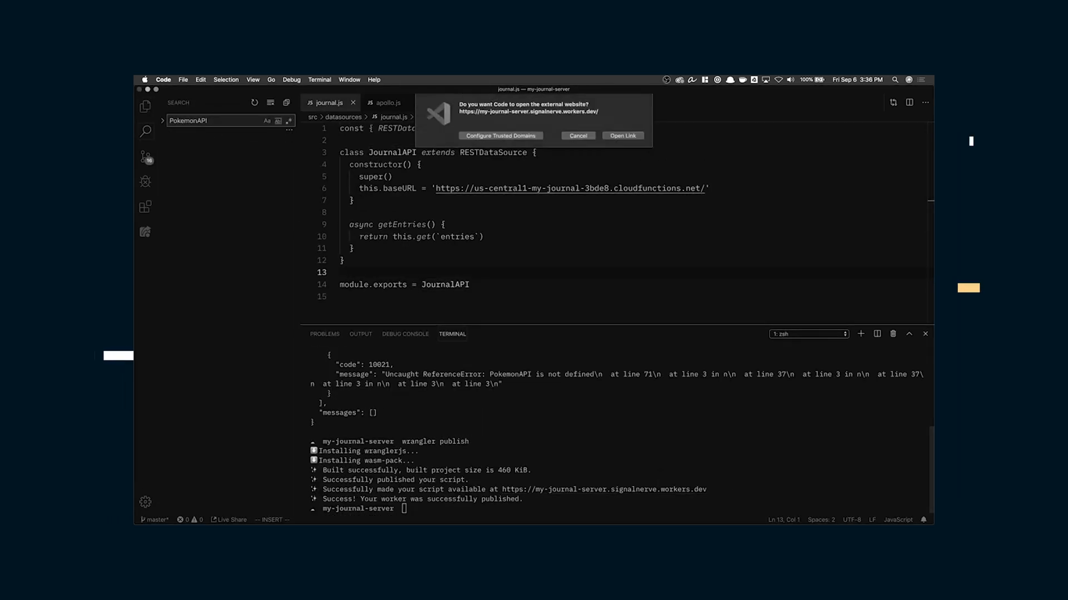
left_click(620, 135)
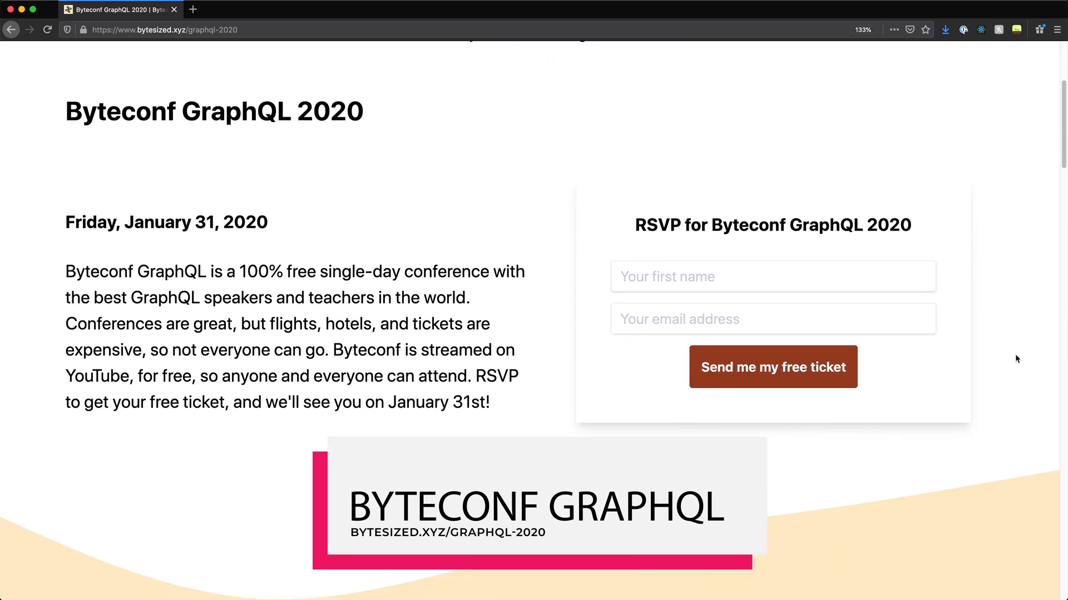
scroll("down", 3)
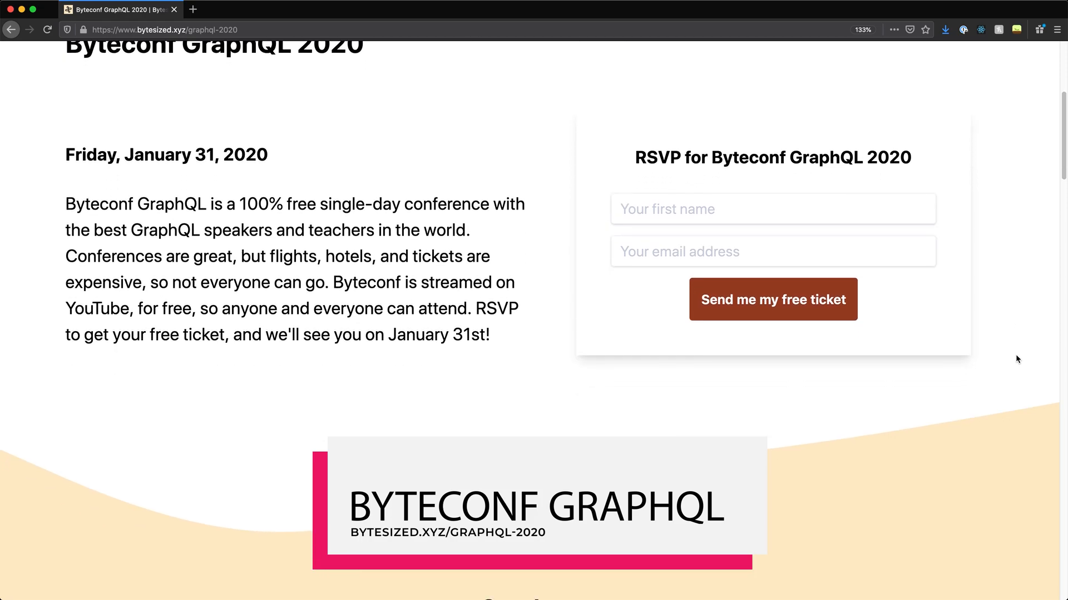
scroll("down", 3)
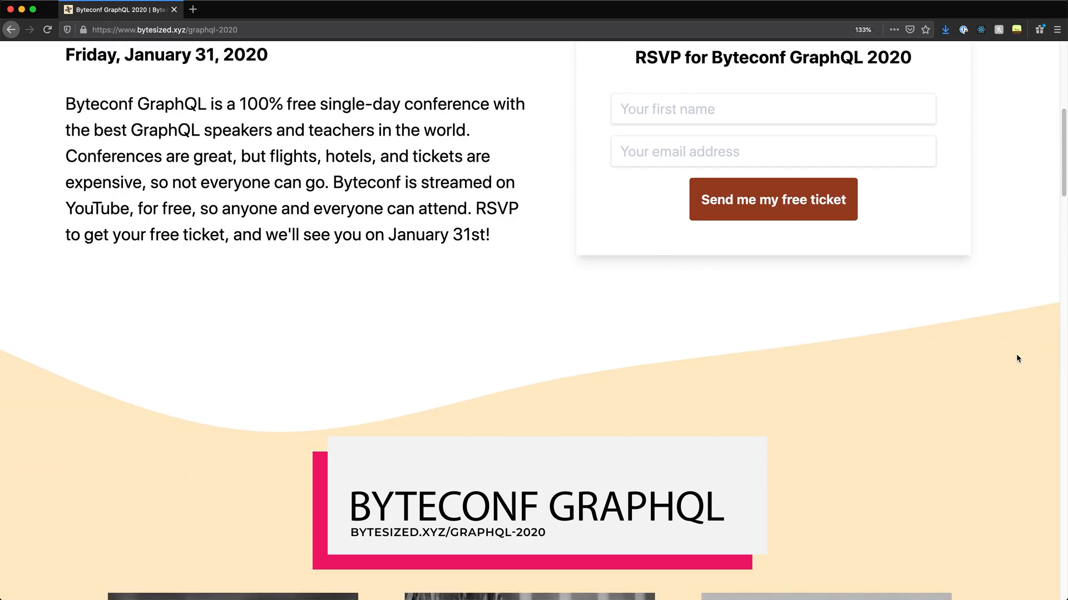
scroll("down", 3)
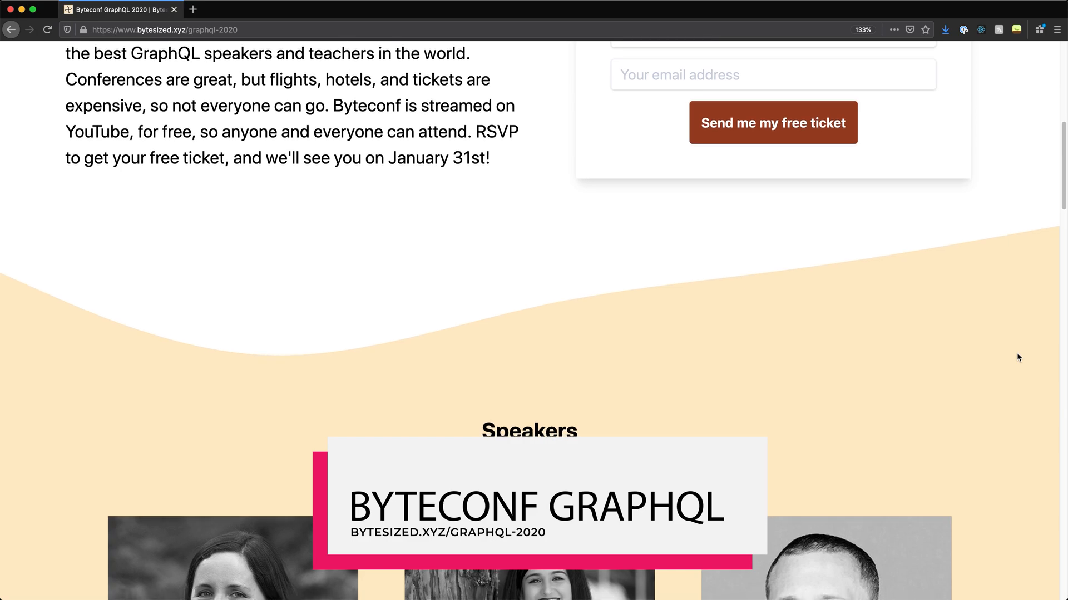
scroll("down", 3)
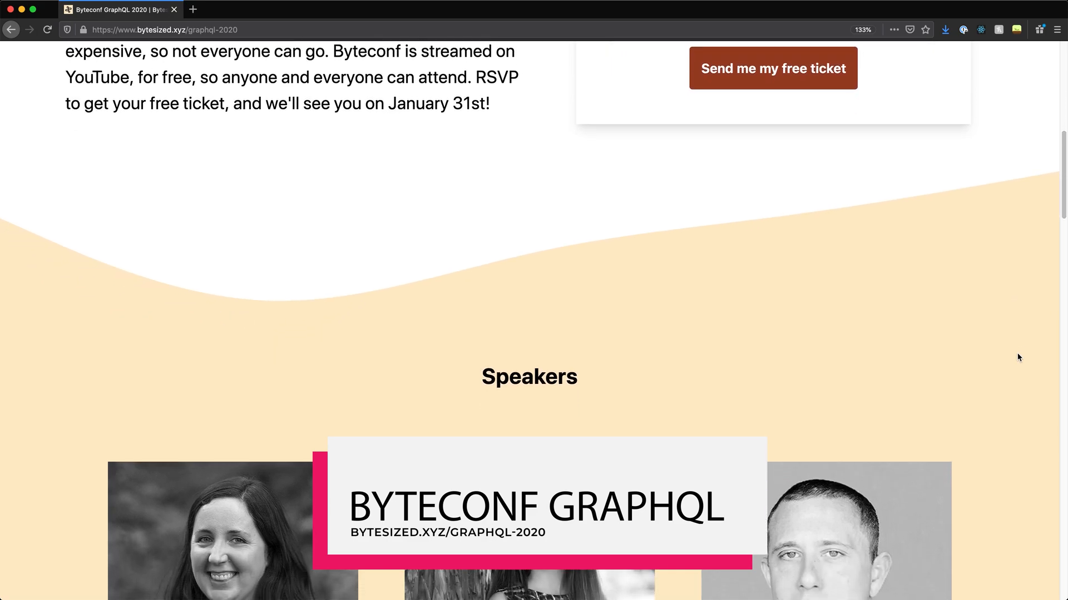
scroll("down", 3)
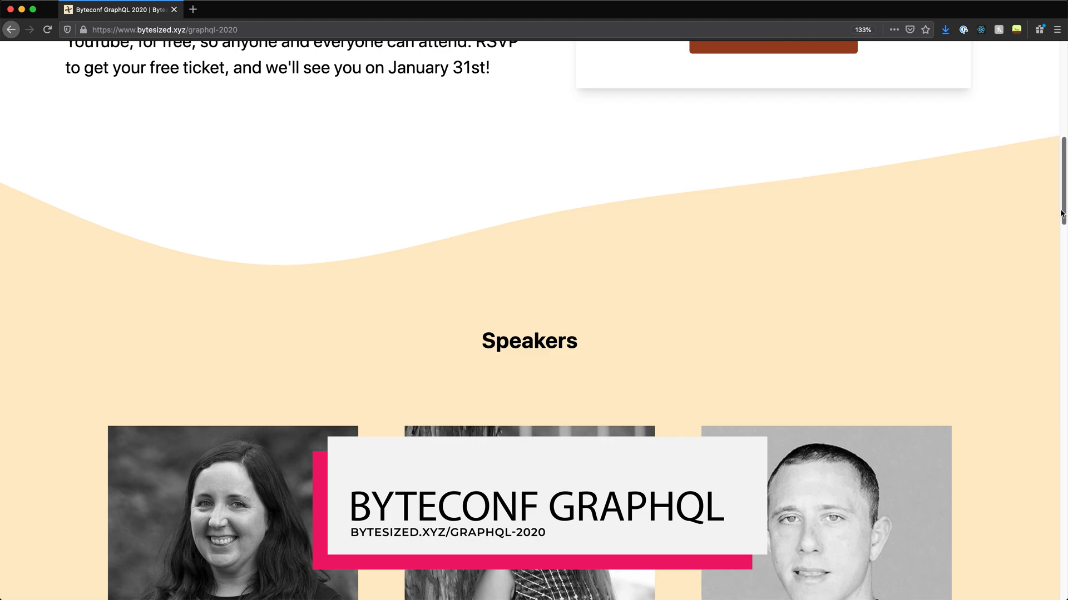
scroll("down", 3)
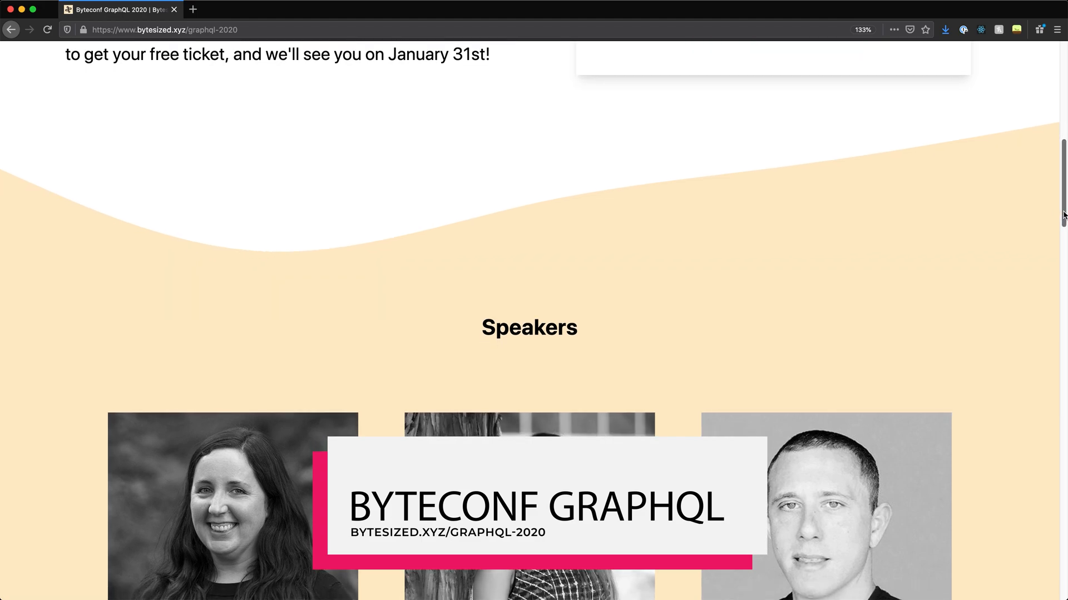
scroll("down", 3)
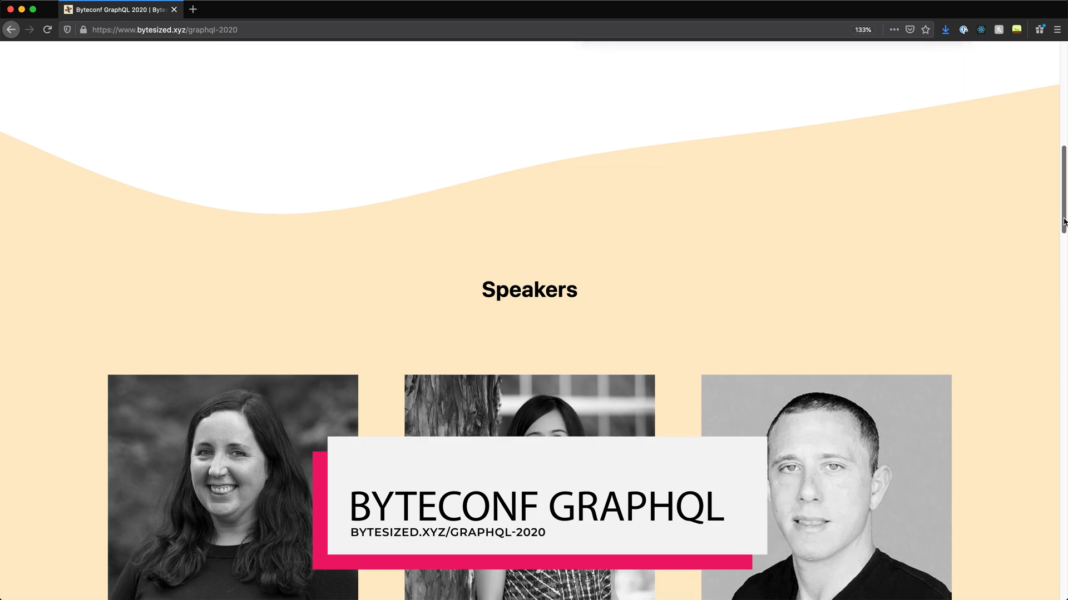
scroll("down", 3)
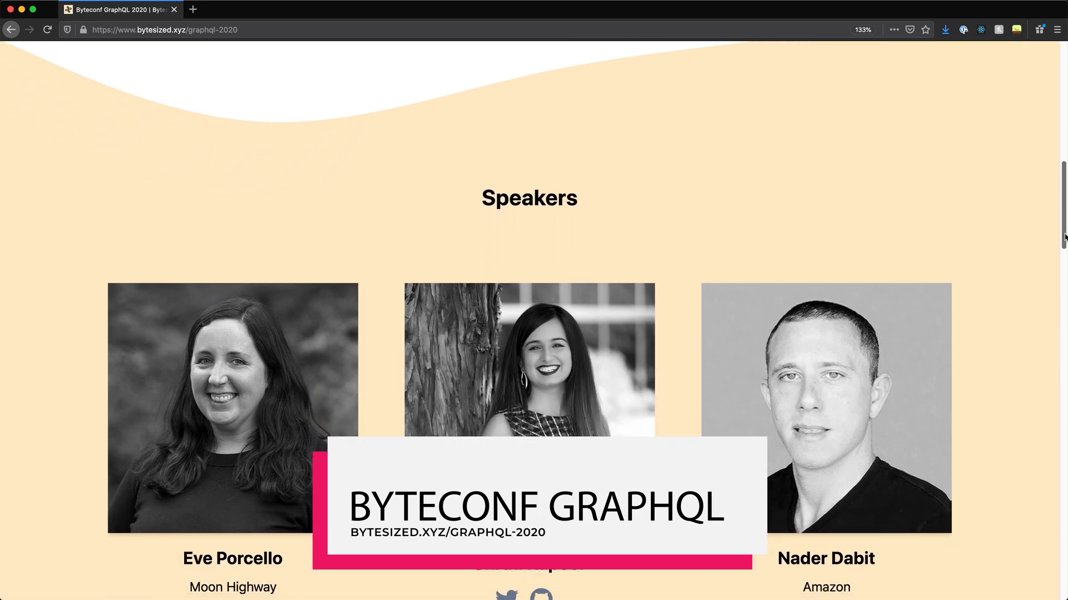
scroll("down", 3)
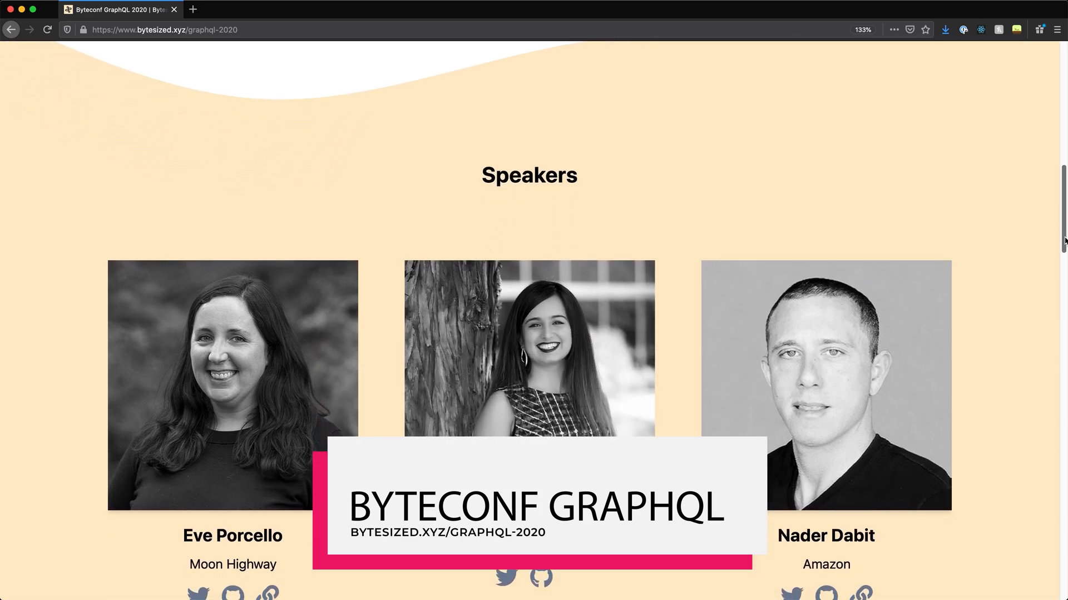
scroll("down", 3)
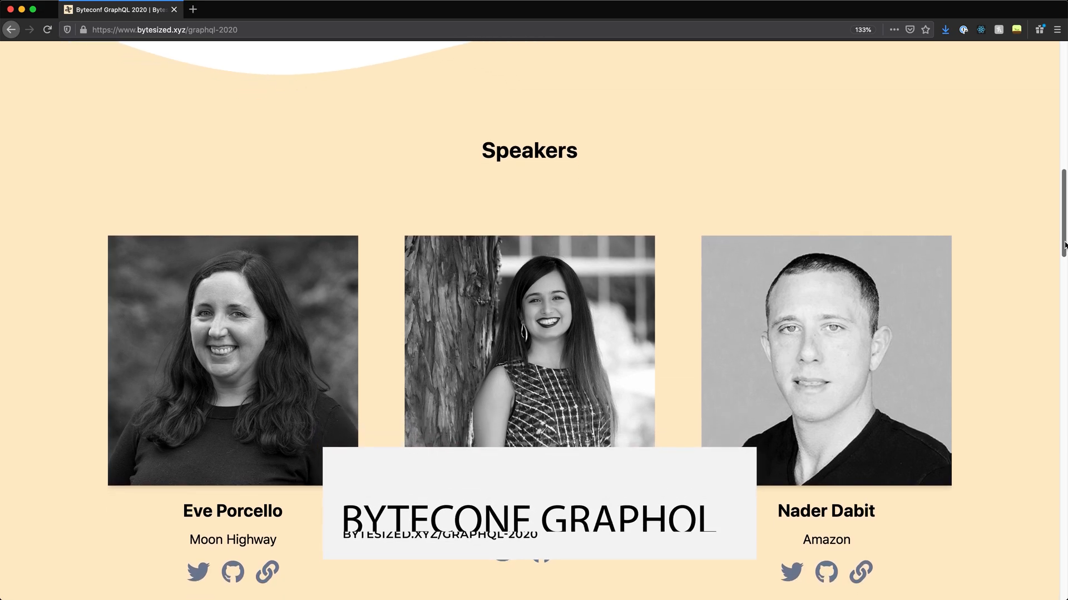